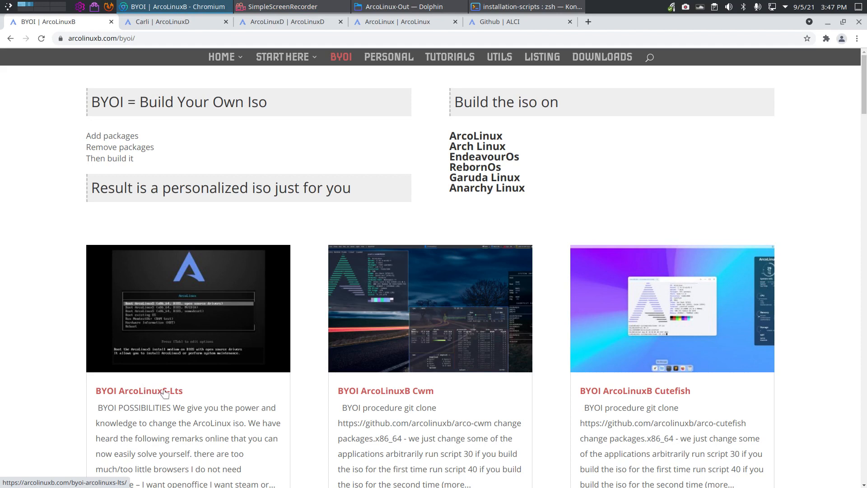
mouse_move(174, 397)
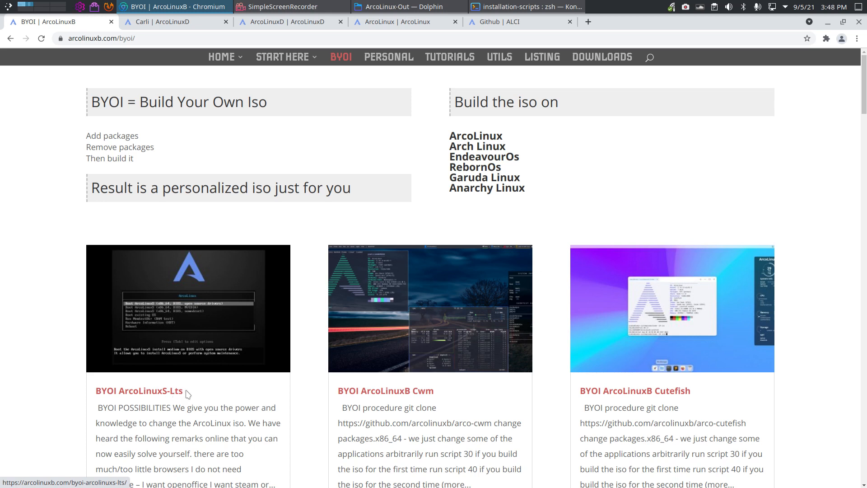
mouse_move(190, 394)
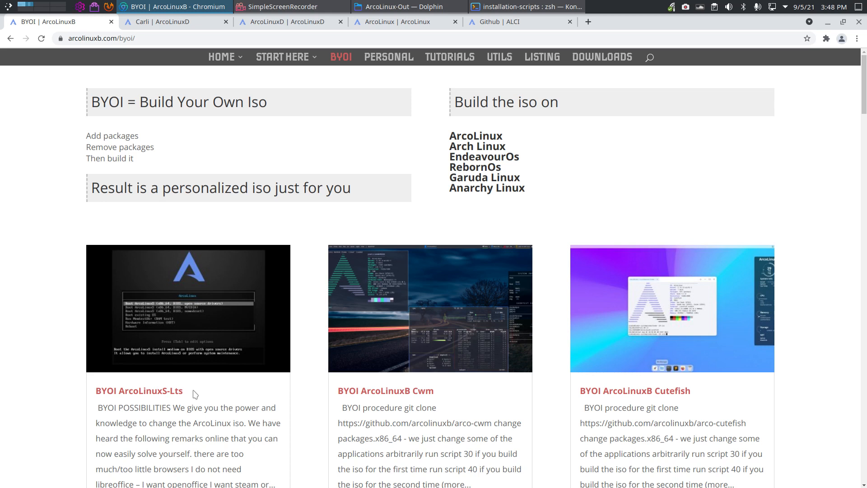
mouse_move(170, 395)
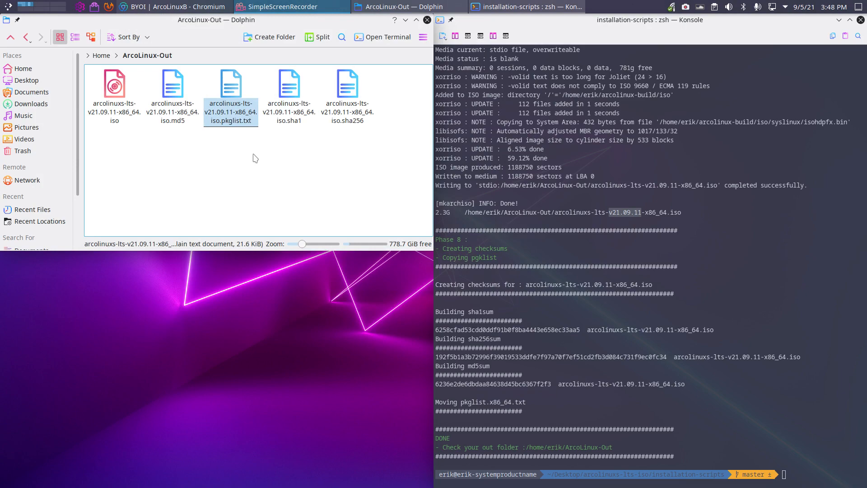
double_click(231, 88)
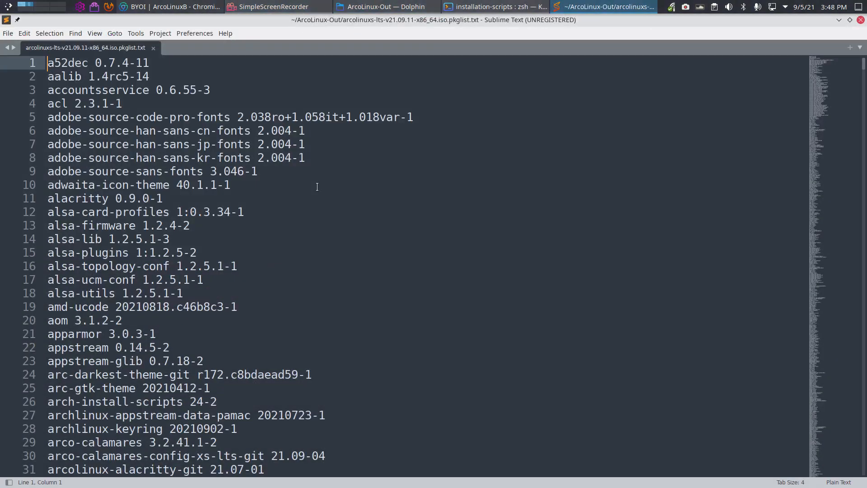
scroll("down", 3)
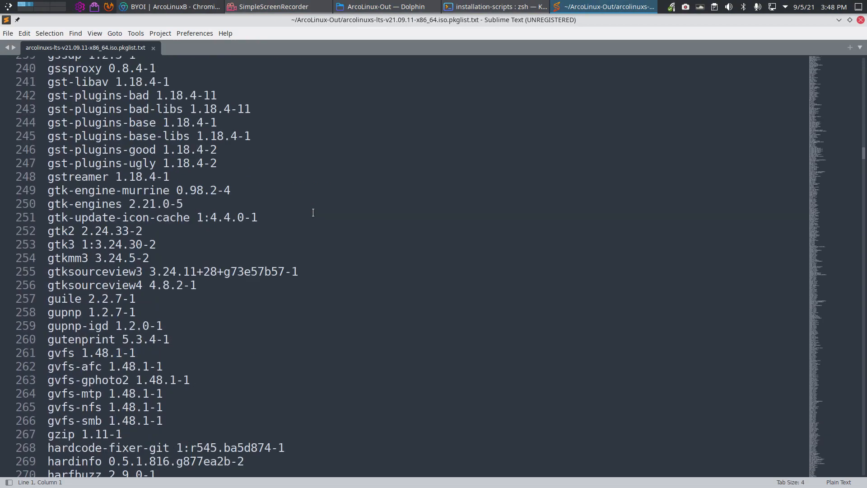
scroll("down", 3)
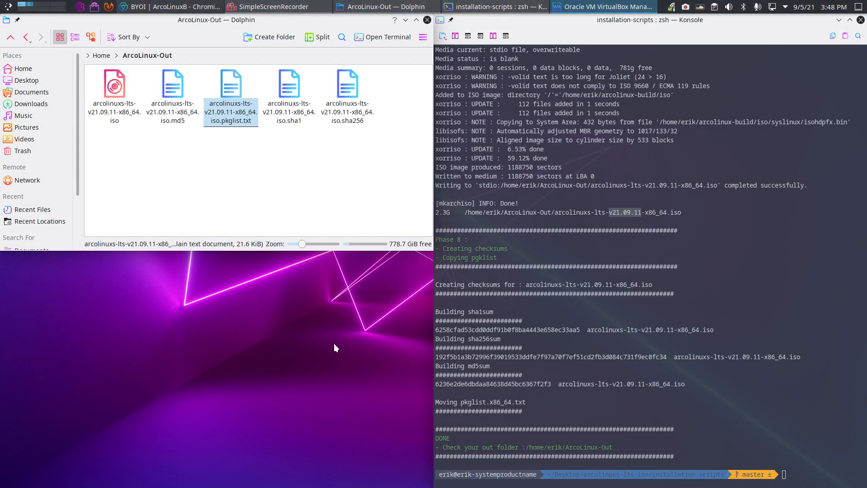
- Clone the template machine as 'ArcoLinuxS LTS'
right_click(39, 85)
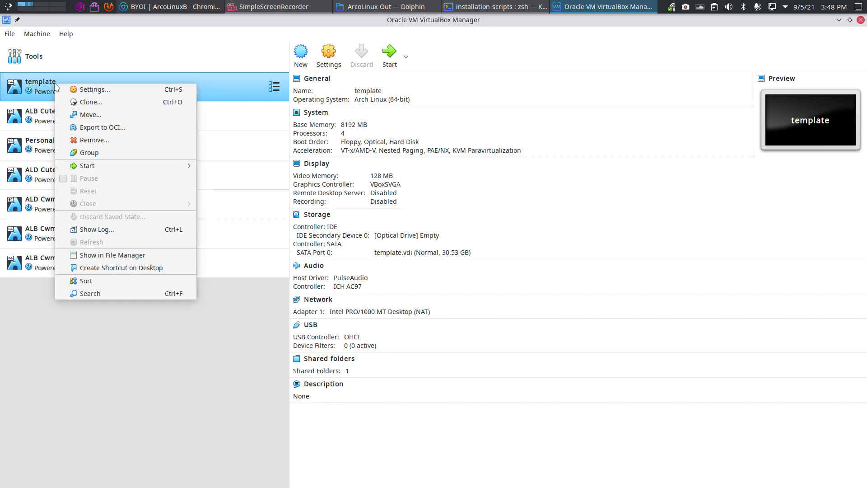
left_click(90, 102)
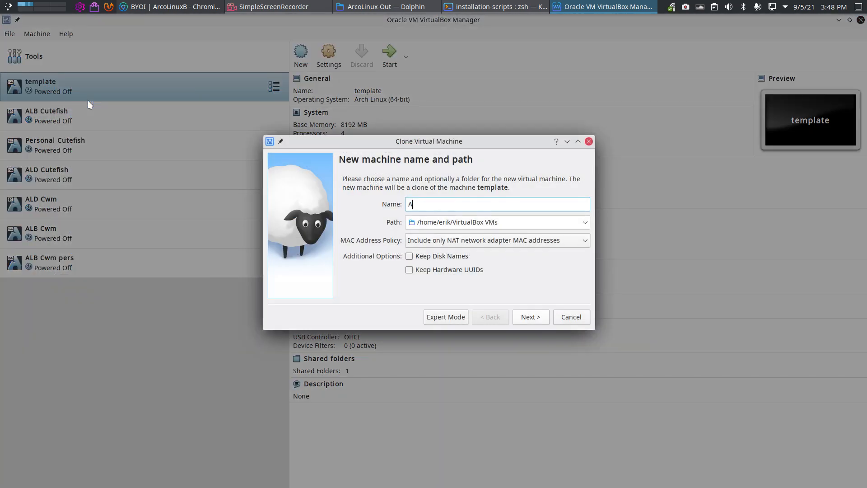
type("LinuxS LTS")
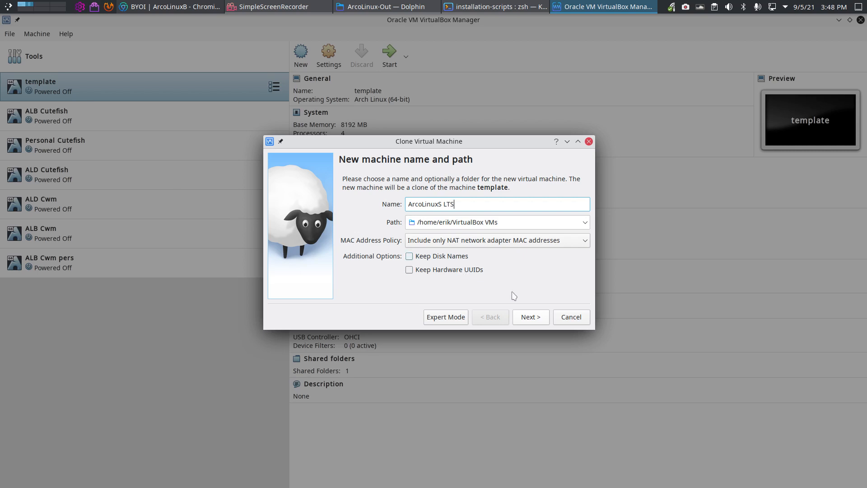
left_click(530, 317)
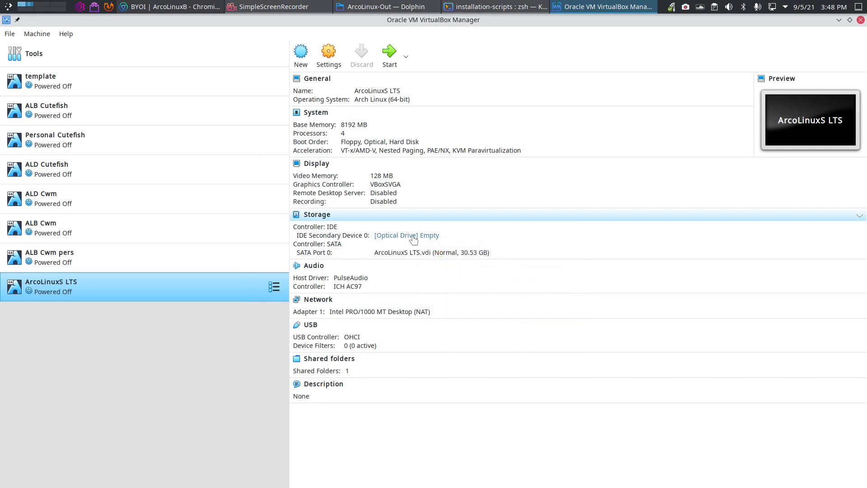
- Insert arcolinuxs-lts-v21.09.11-x86_64.iso from ArcoLinux-Out into the clone's optical drive
left_click(394, 235)
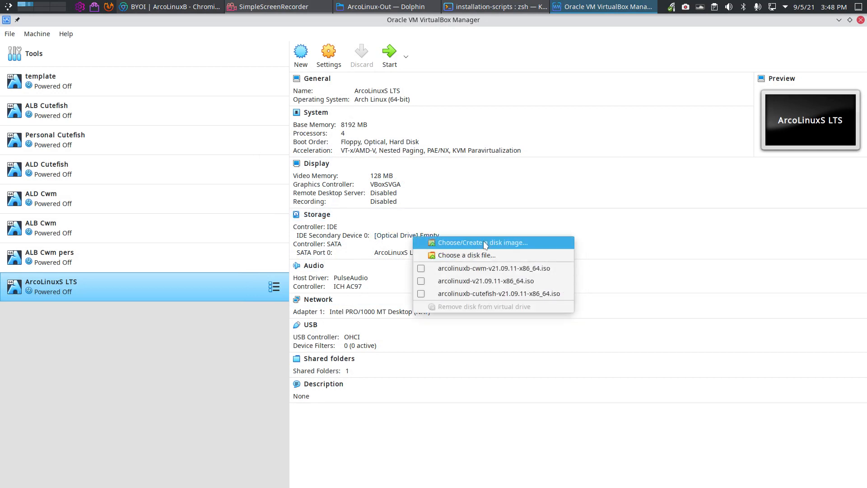
left_click(466, 255)
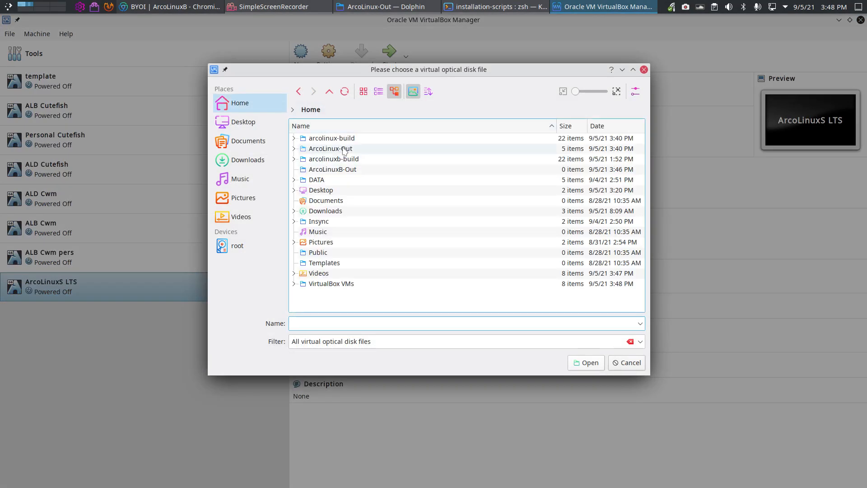
double_click(330, 148)
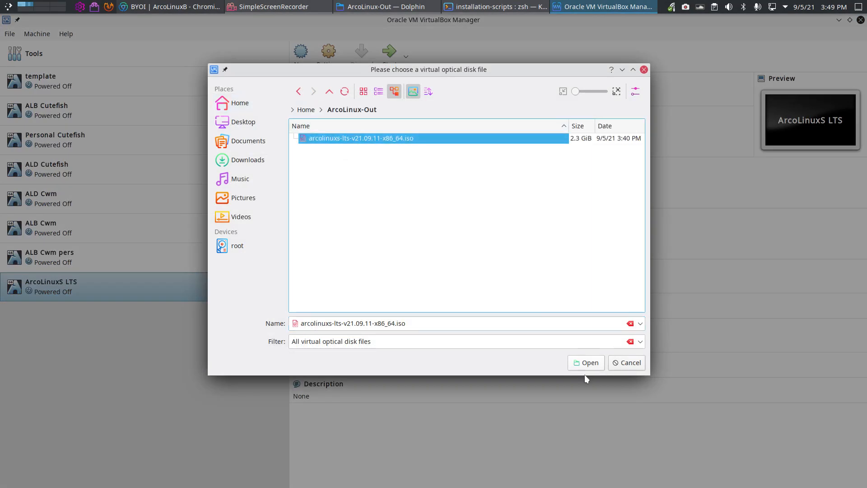
left_click(585, 362)
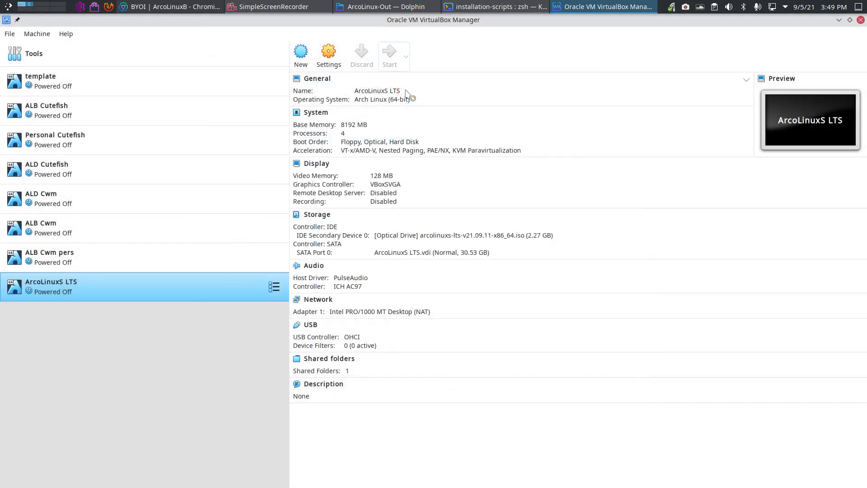
- Start ArcoLinuxS LTS, step through the nomodeset, no-nouveau and NVIDIA boot entries, then boot live
left_click(389, 52)
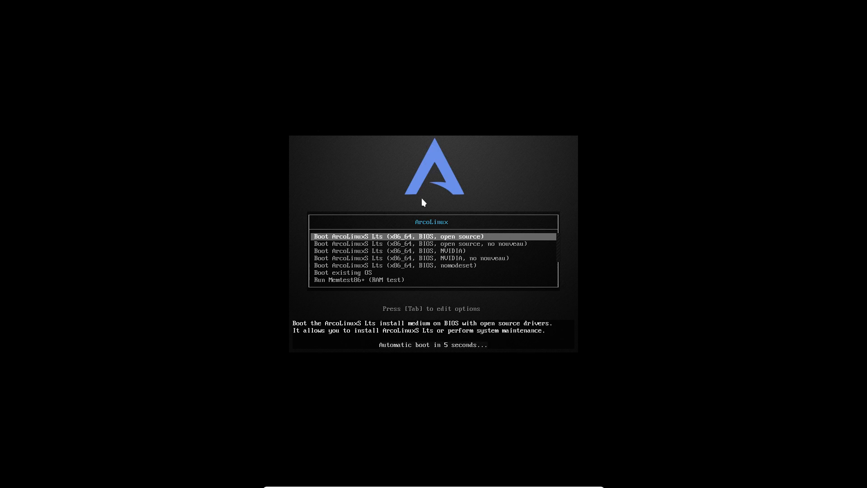
key("Down")
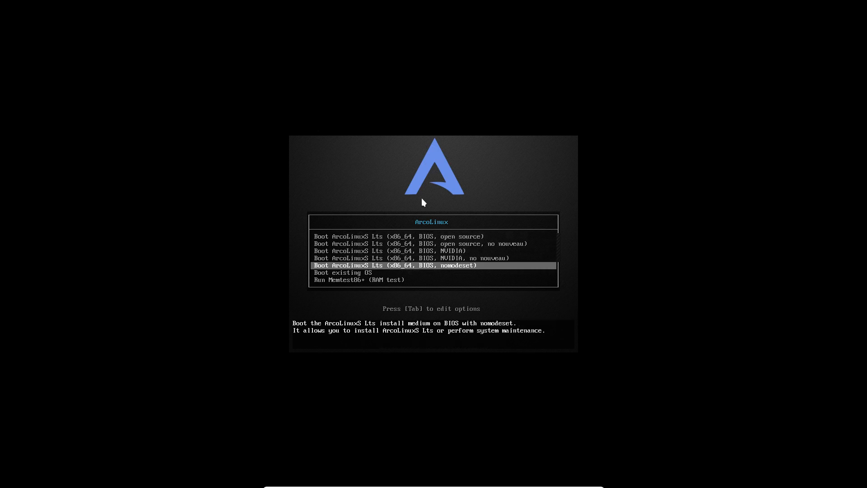
key("up")
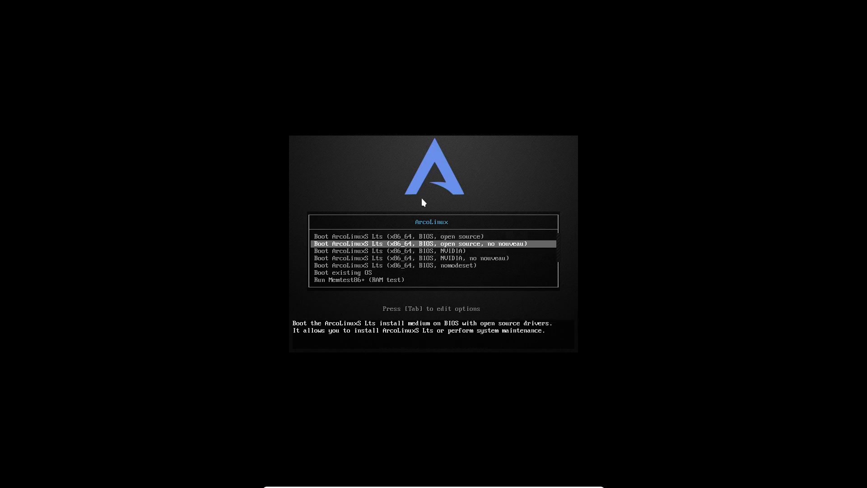
key("Up")
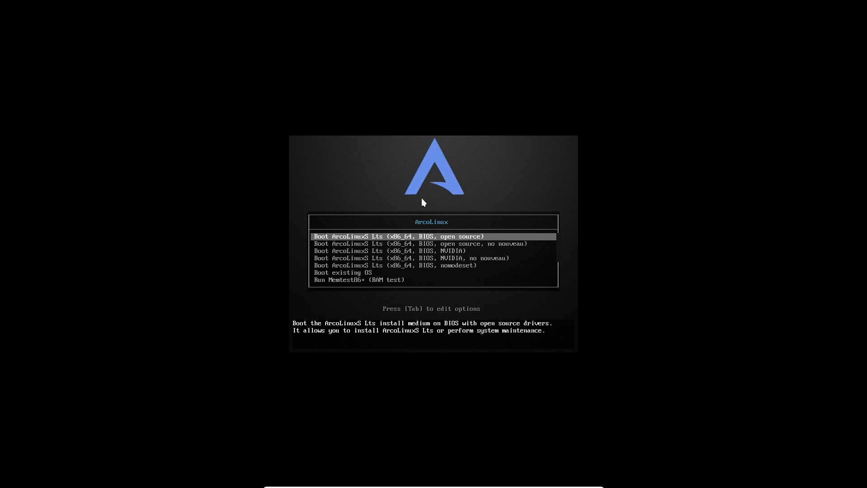
key("Down")
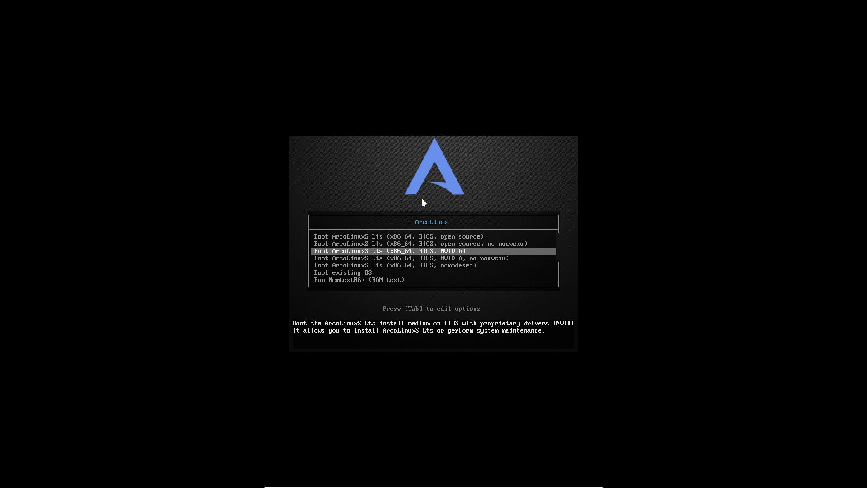
key("Down")
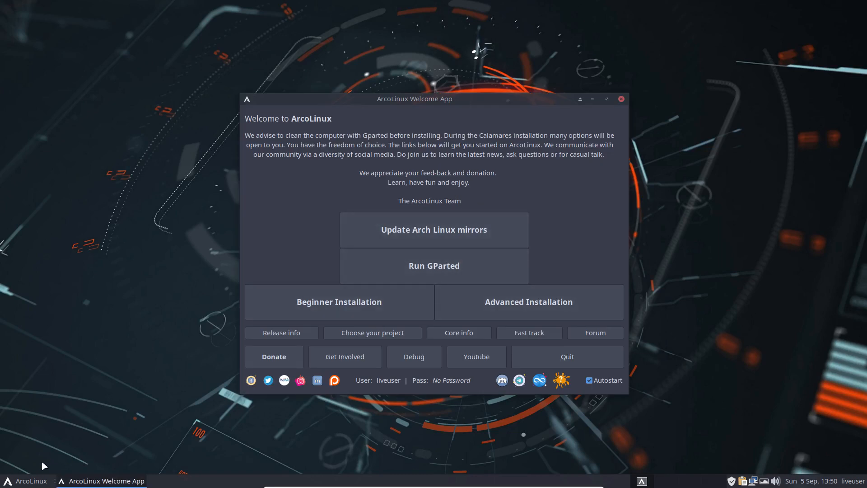
- Open the applications menu and browse its Development and All Applications entries
left_click(26, 480)
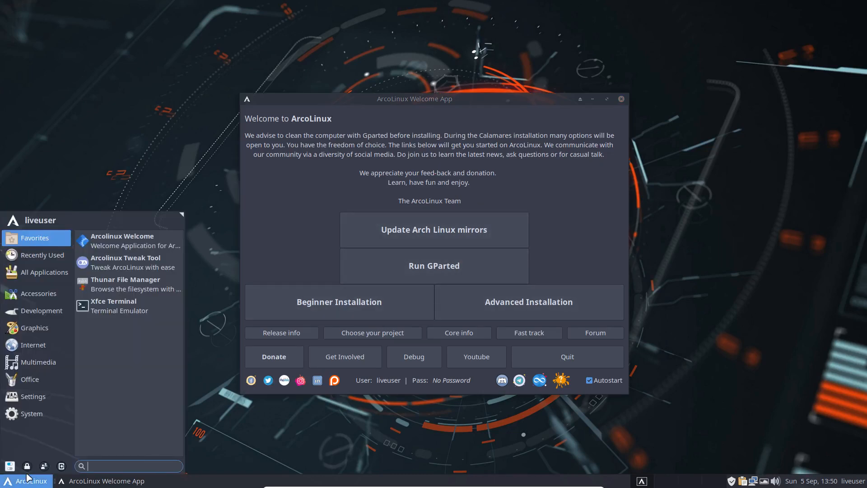
left_click(33, 397)
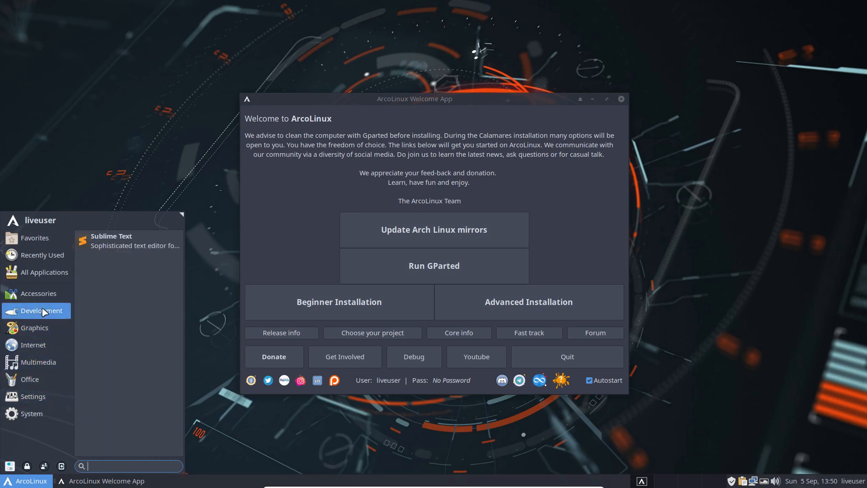
left_click(45, 272)
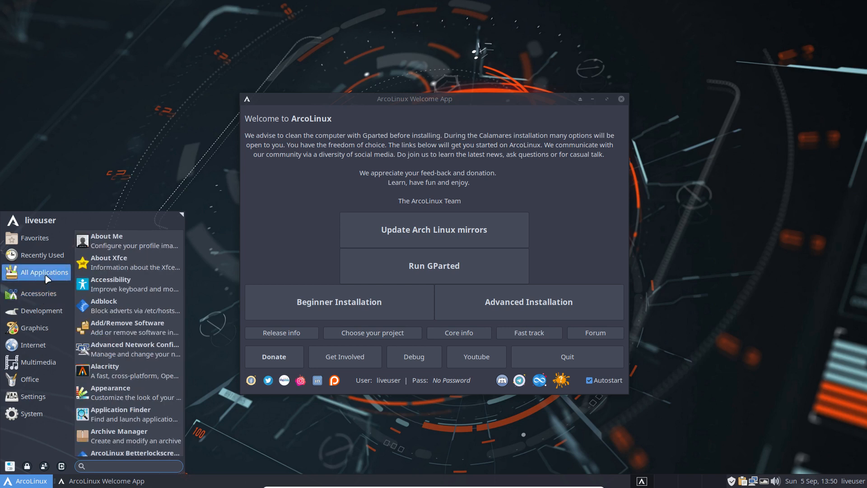
mouse_move(127, 327)
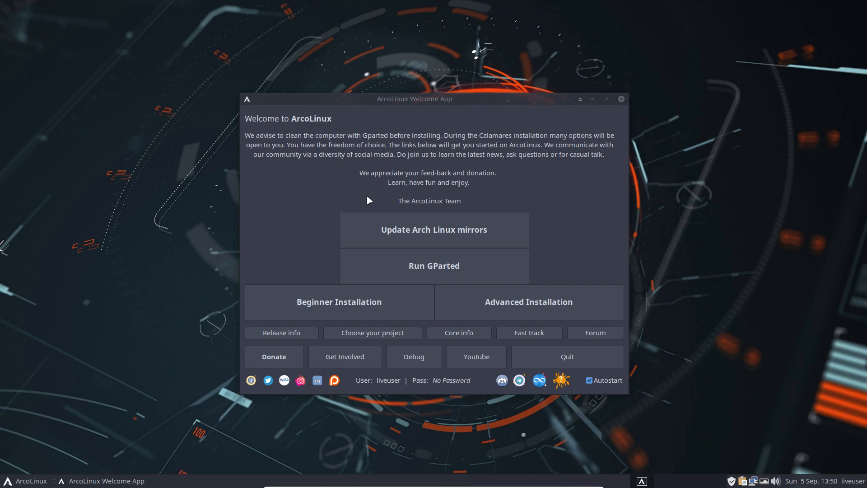
mouse_move(369, 312)
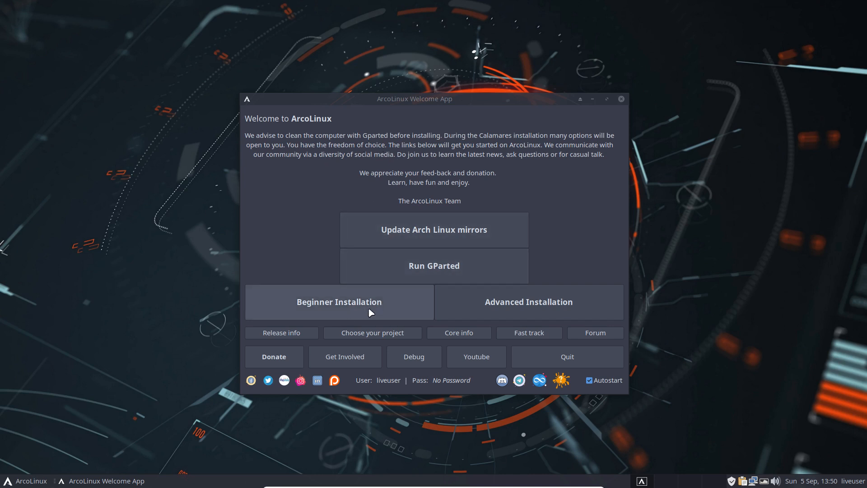
mouse_move(433, 230)
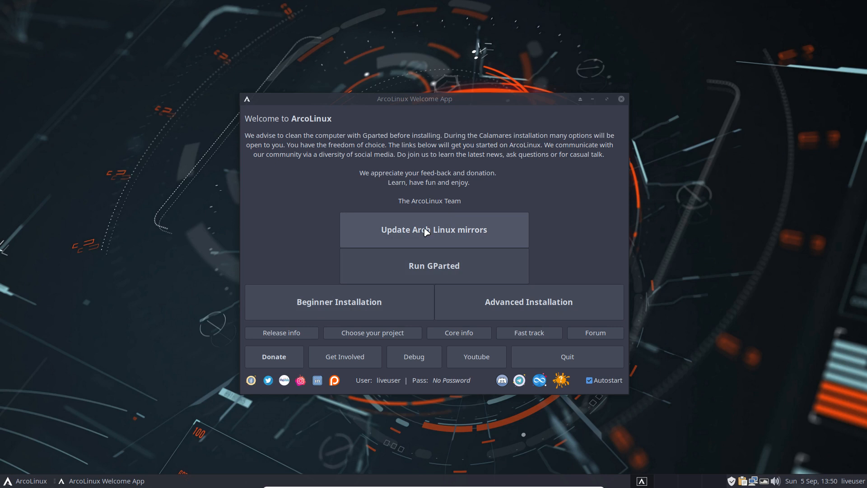
mouse_move(434, 266)
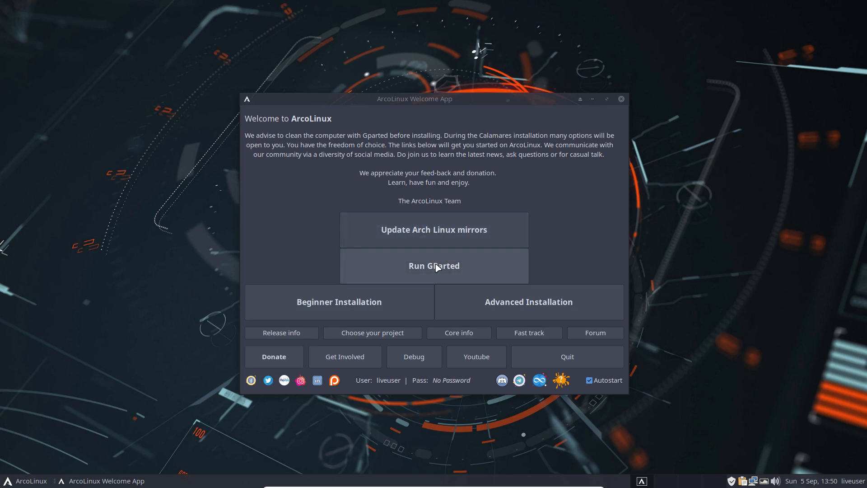
mouse_move(404, 298)
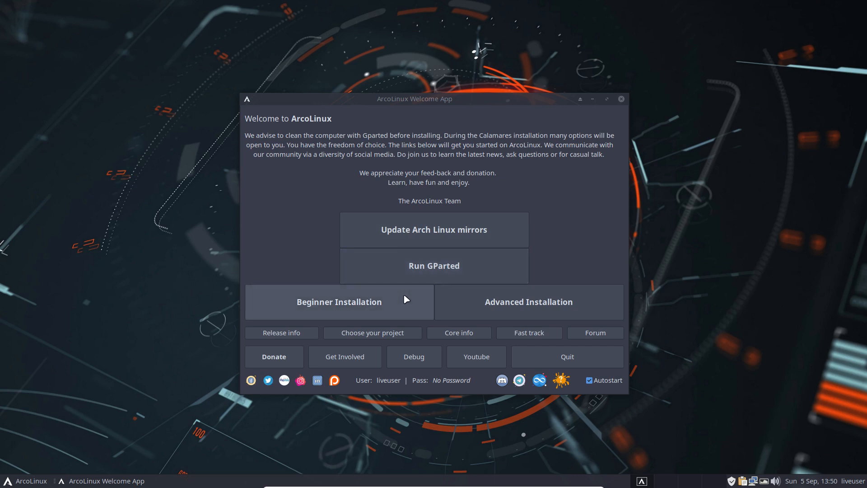
mouse_move(545, 295)
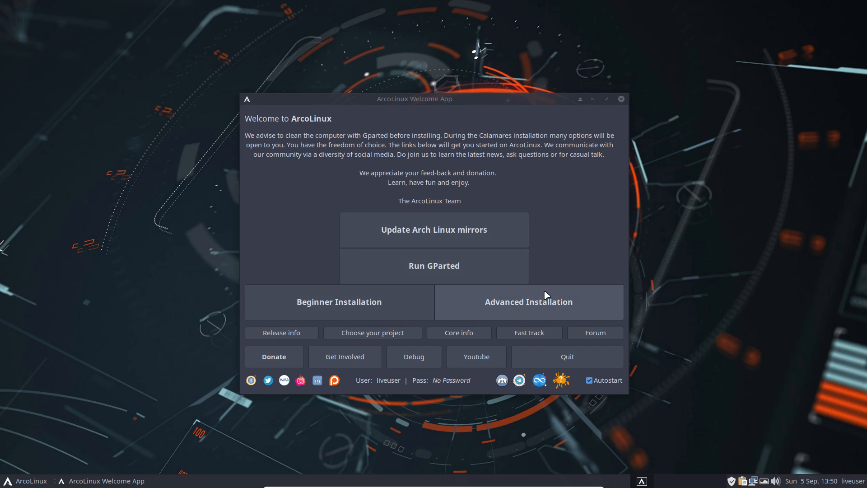
mouse_move(544, 296)
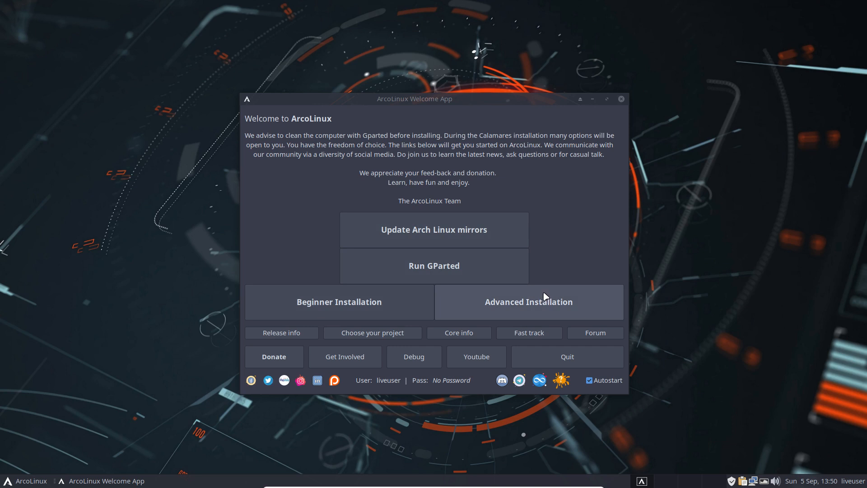
mouse_move(552, 304)
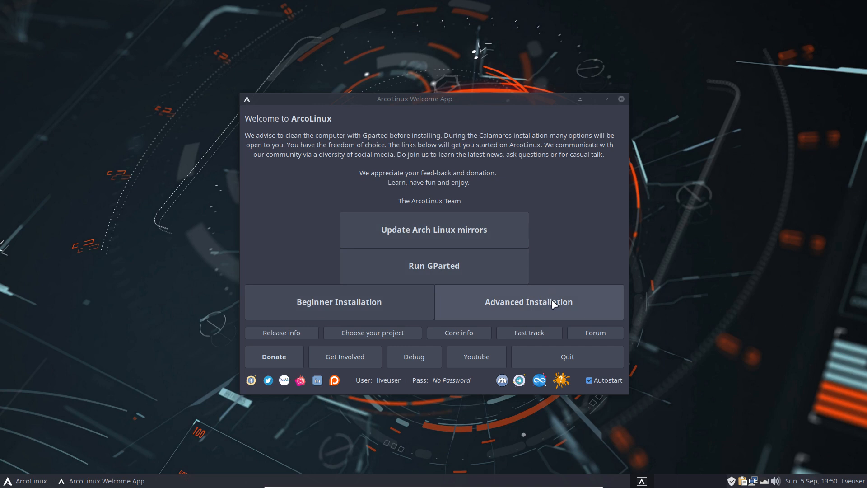
mouse_move(550, 319)
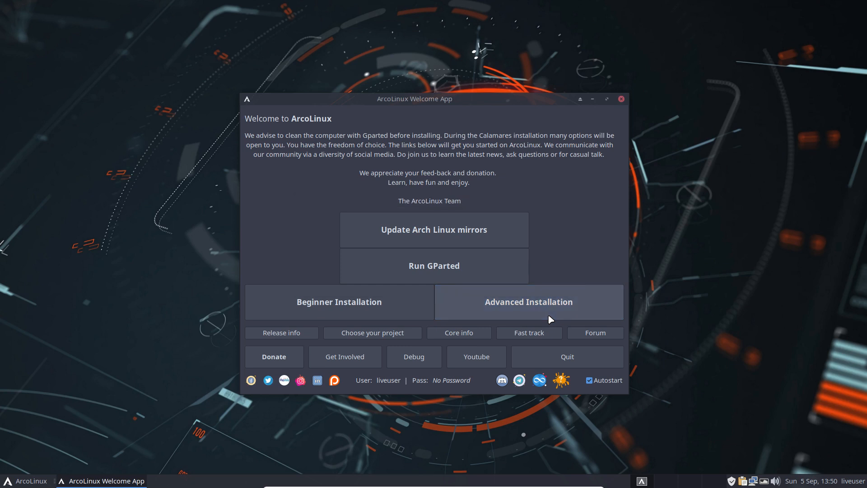
- Try the Advanced Installation, view installer info, then quit the installer
left_click(527, 301)
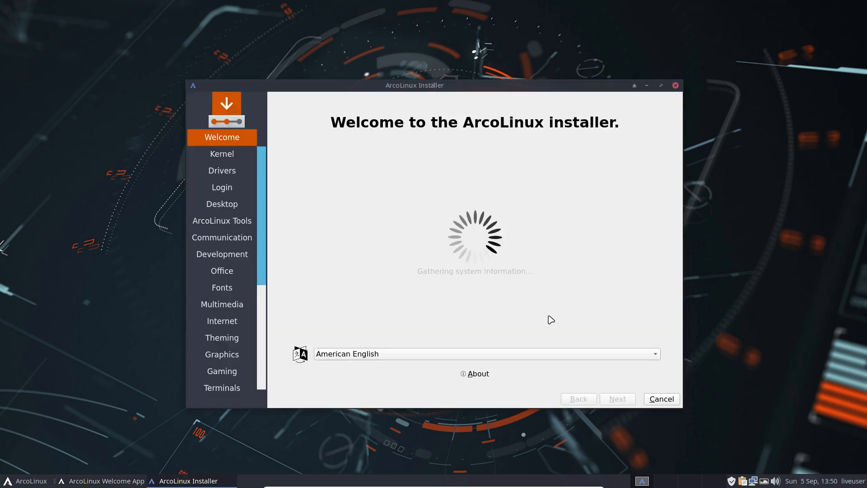
left_click(474, 374)
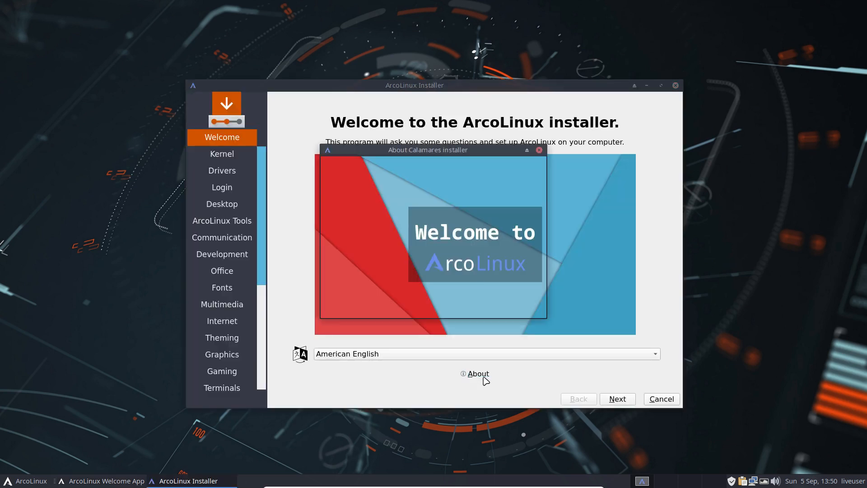
left_click(537, 150)
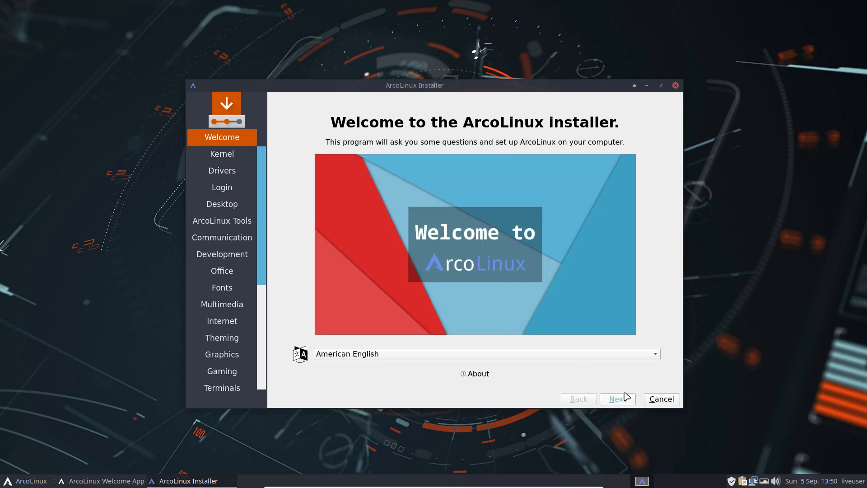
left_click(617, 399)
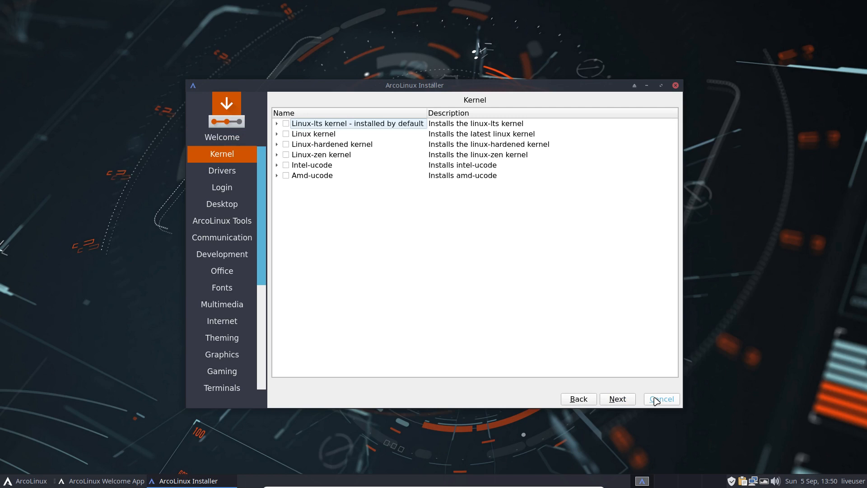
left_click(660, 398)
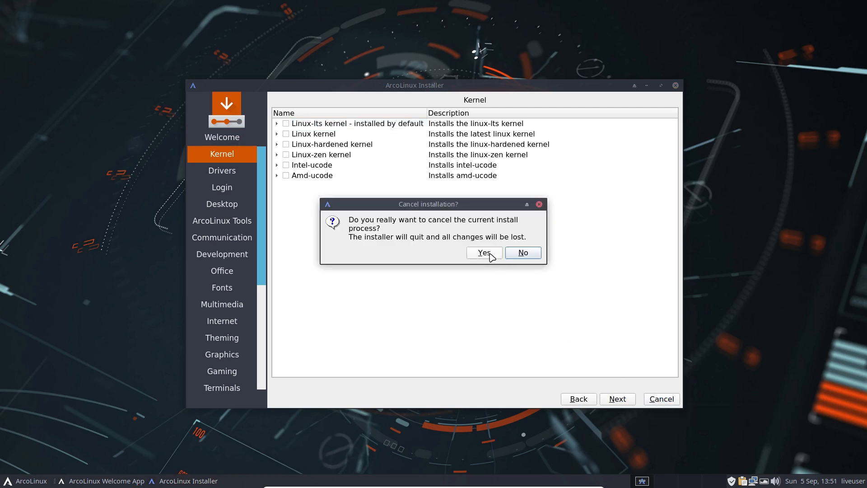
left_click(482, 253)
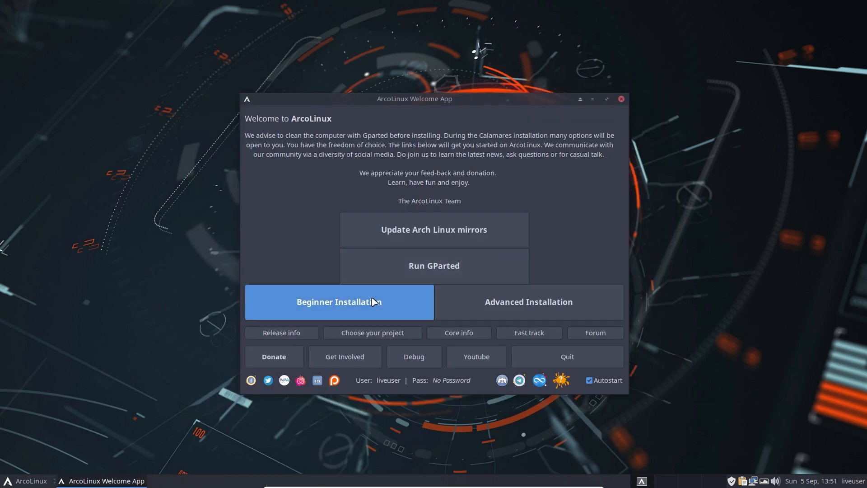
- Run the Beginner Installation with Brussels timezone and Belgian keyboard layout
left_click(339, 301)
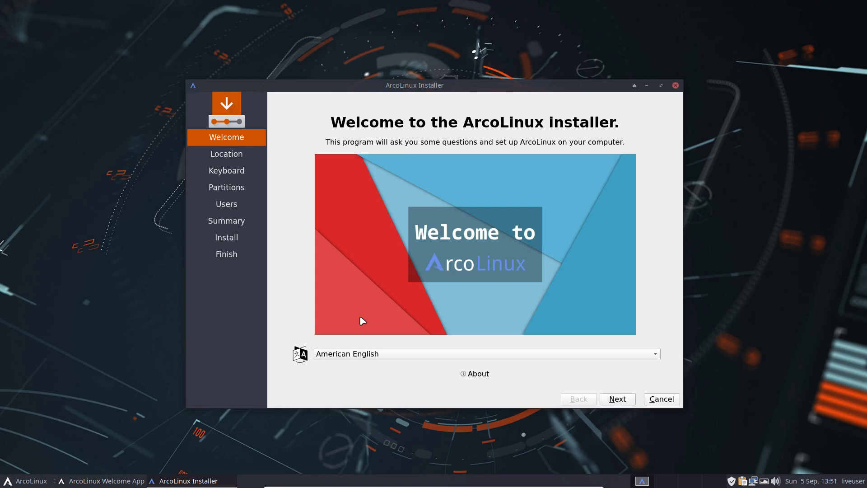
mouse_move(617, 399)
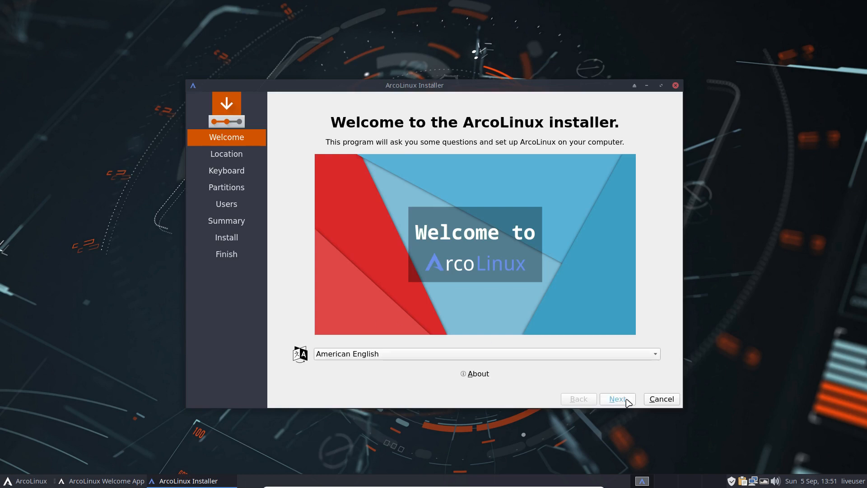
left_click(618, 399)
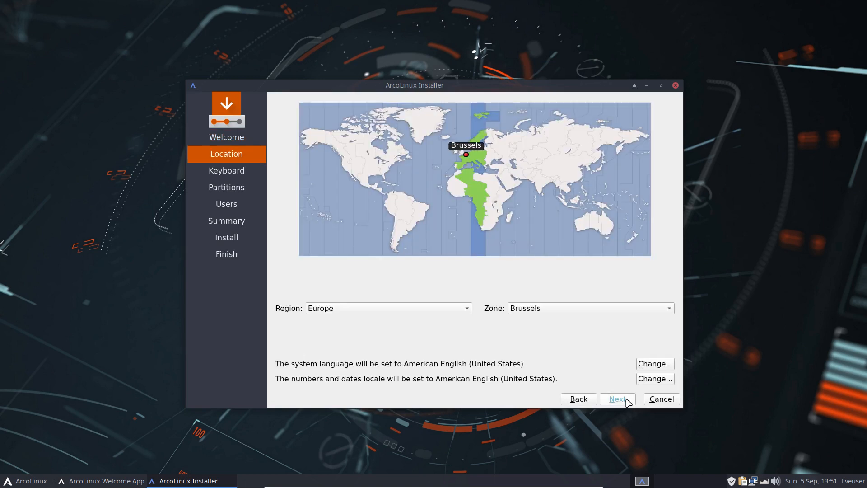
left_click(616, 398)
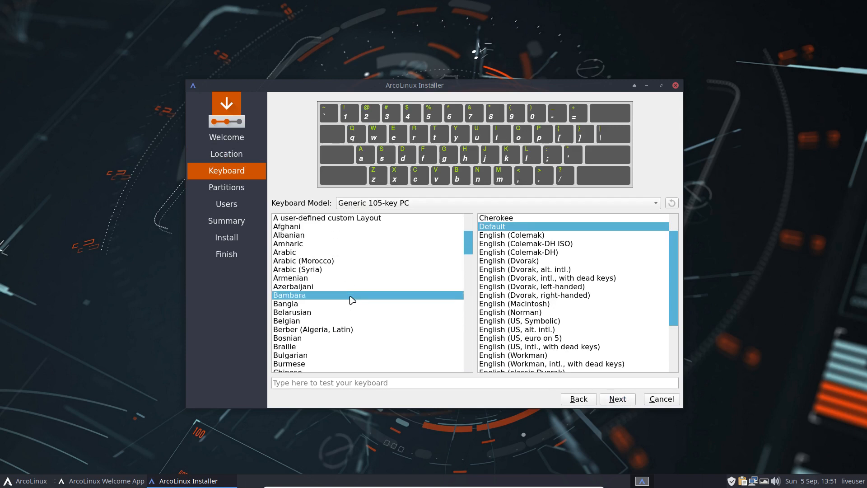
mouse_move(325, 299)
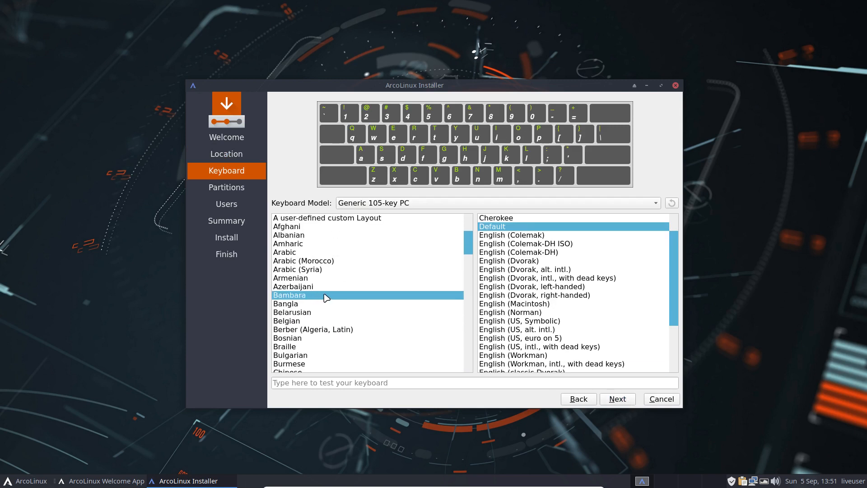
left_click(286, 321)
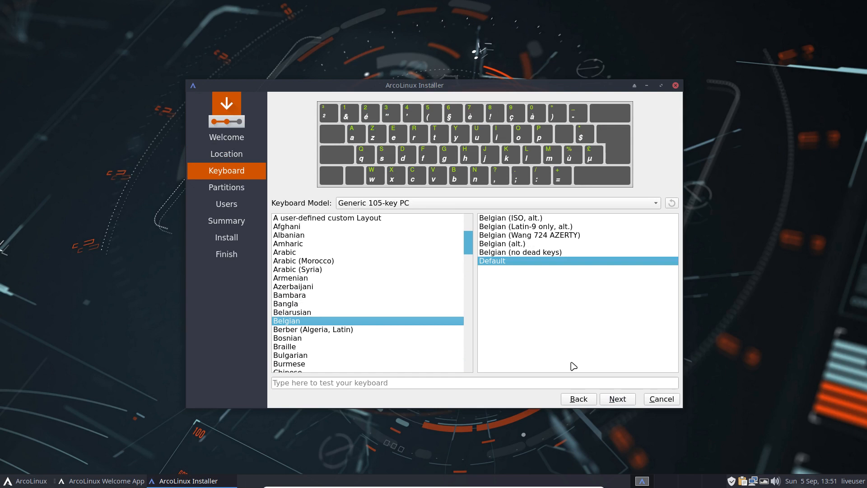
left_click(618, 399)
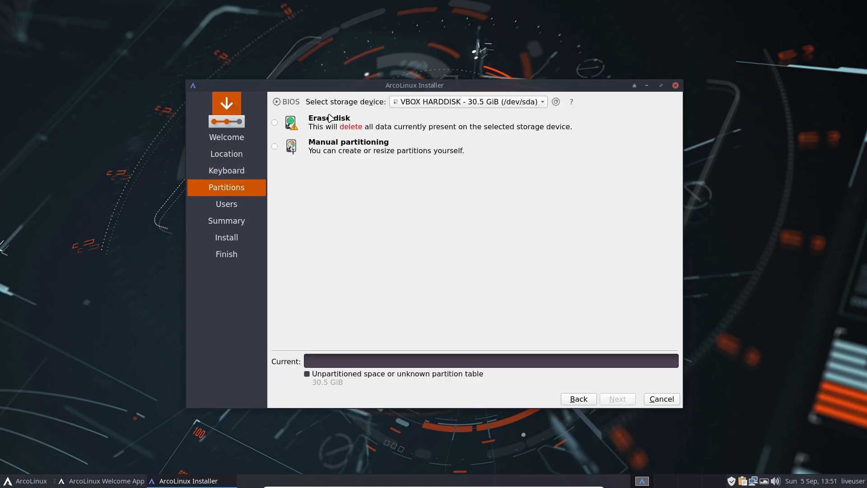
- Erase the whole disk and enable auto-login with the user password reused for admin
left_click(275, 123)
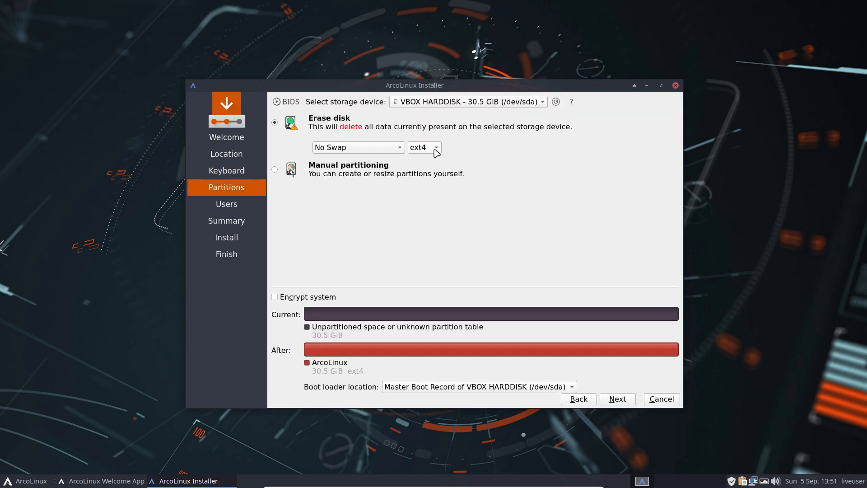
left_click(618, 399)
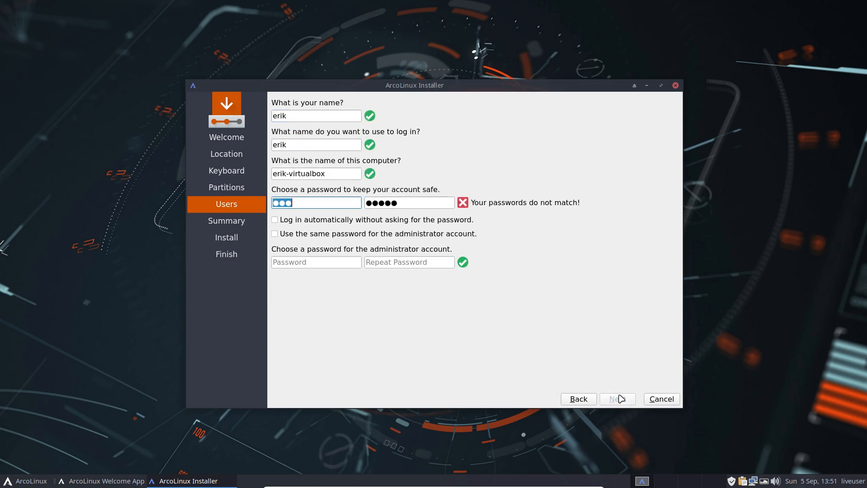
left_click(274, 220)
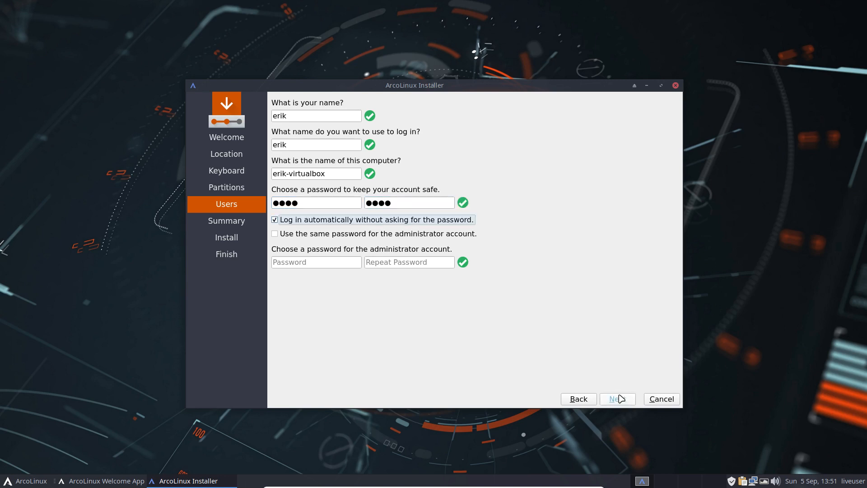
left_click(274, 233)
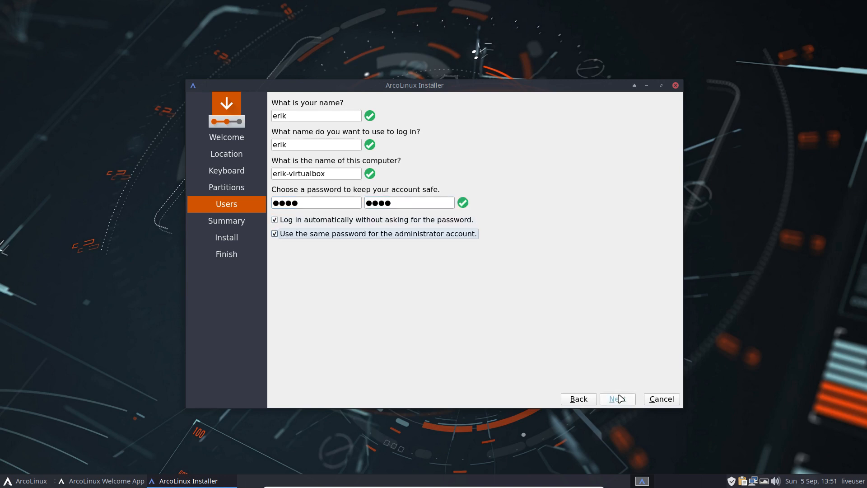
left_click(618, 398)
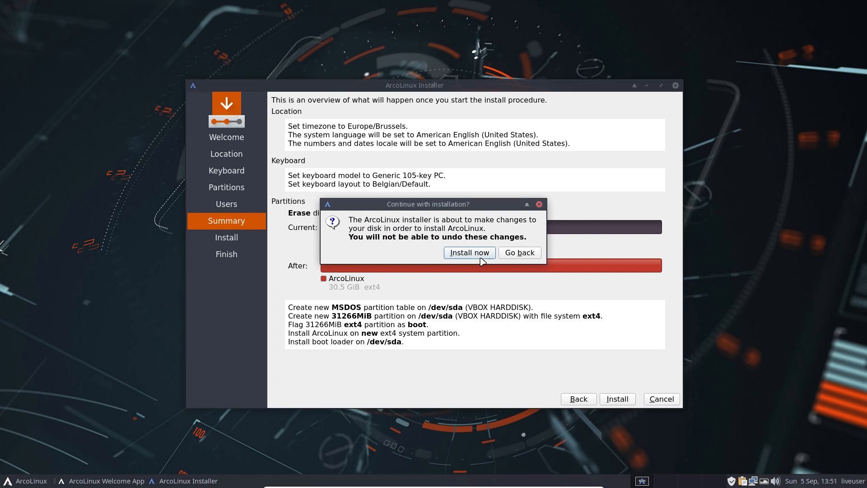
- Begin installing, run the iso alias in Alacritty, type sudo pacman -S linux-lts, close the terminal
left_click(469, 253)
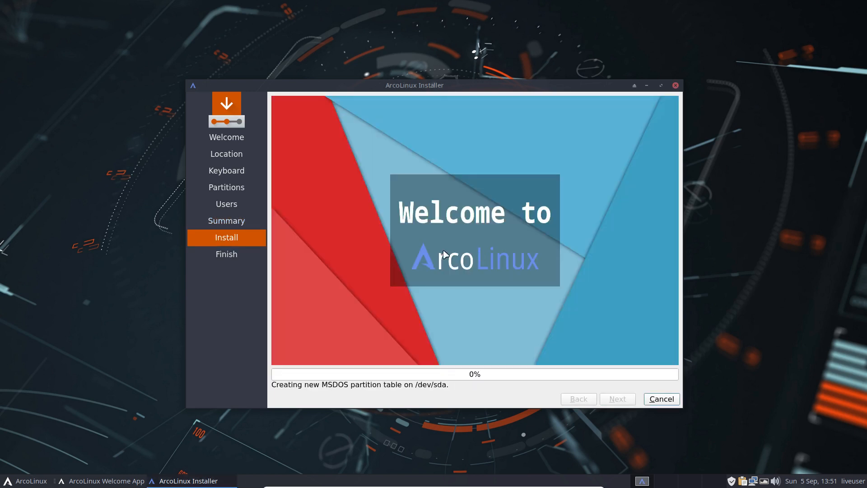
mouse_move(390, 287)
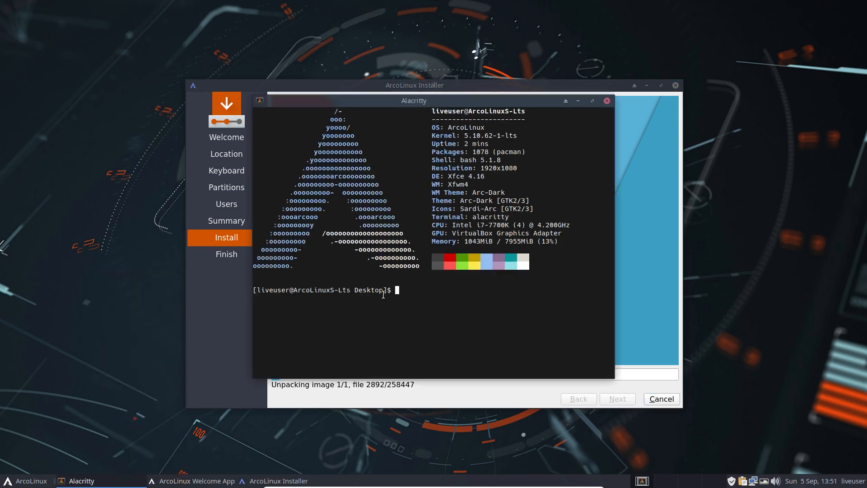
type("iso")
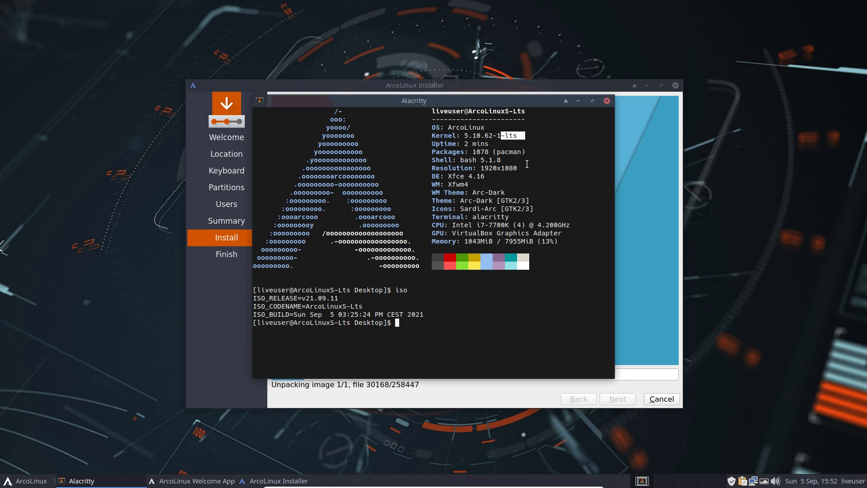
type("sudo")
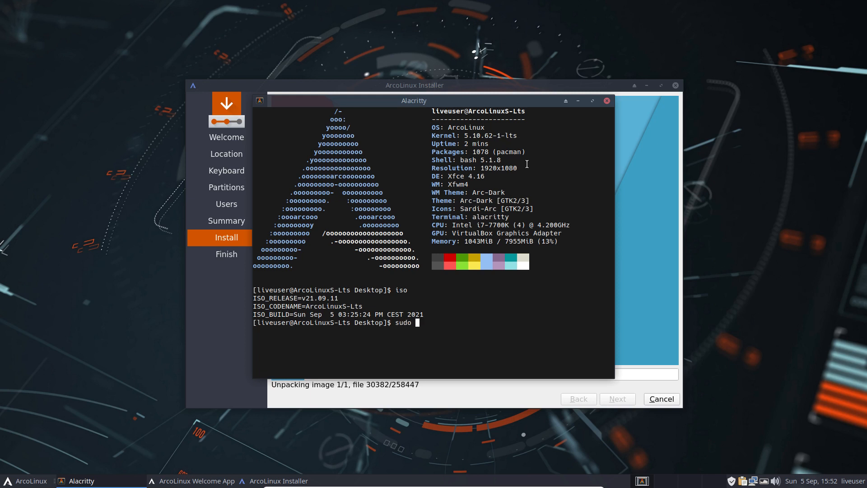
type("pacman -S")
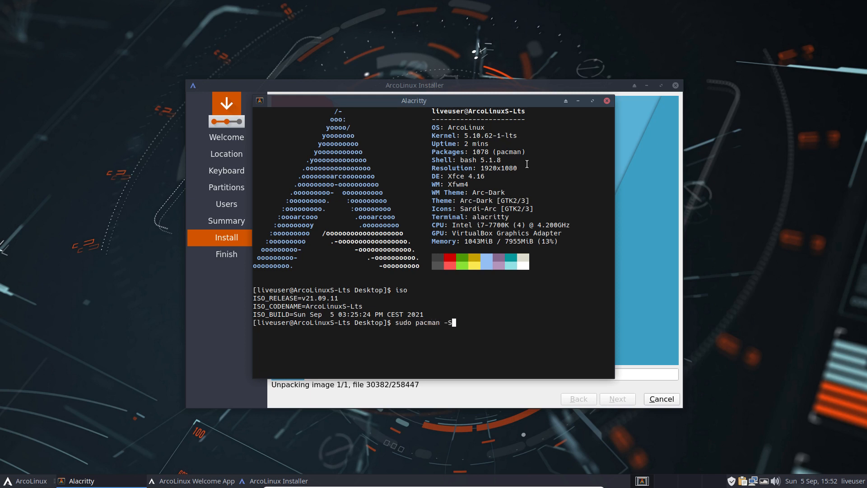
type("linux-lts")
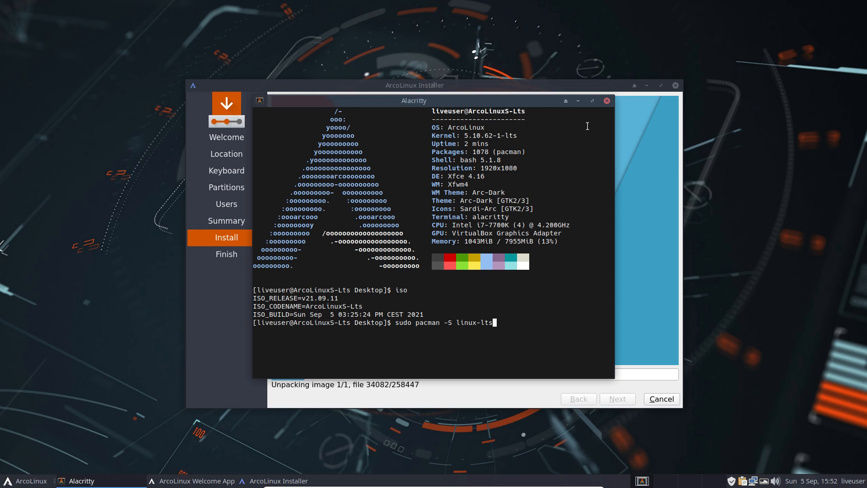
left_click(606, 101)
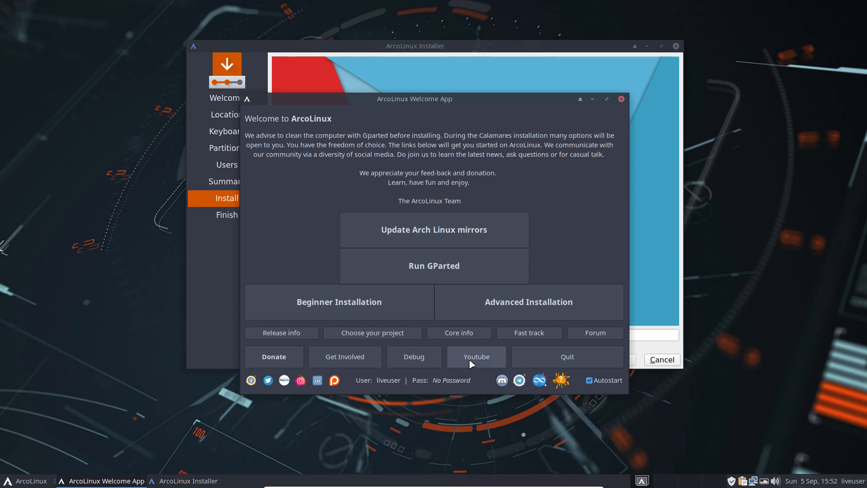
- Dismiss the web browser prompt, look through applications, and close the Arc-Dark Appearance window
left_click(475, 357)
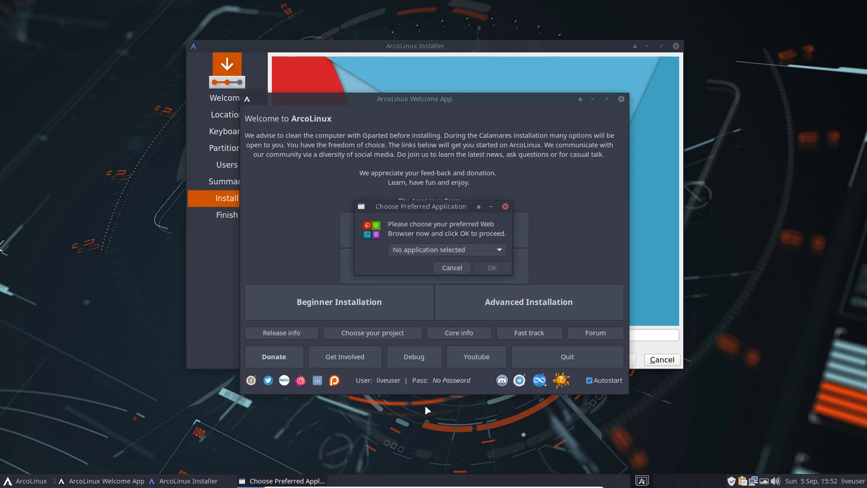
left_click(24, 480)
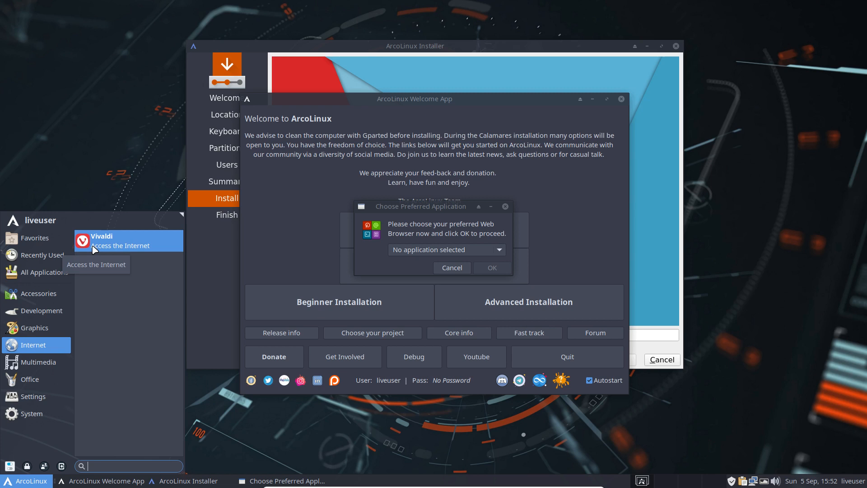
mouse_move(91, 325)
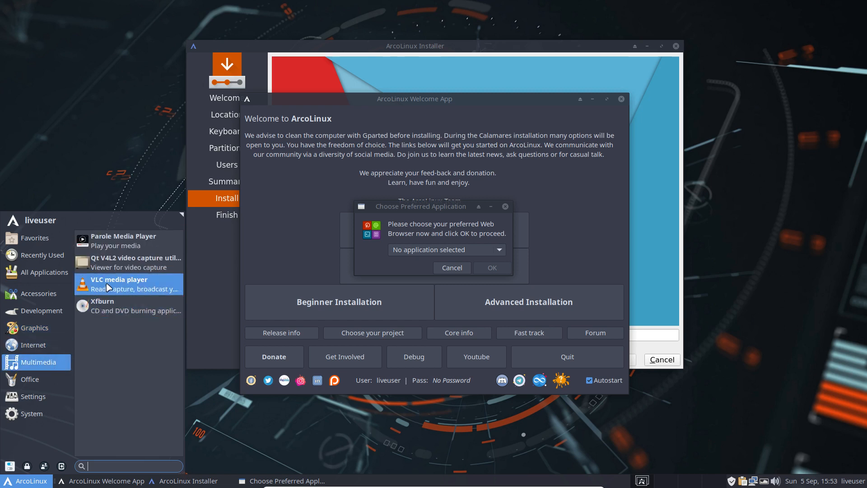
mouse_move(50, 380)
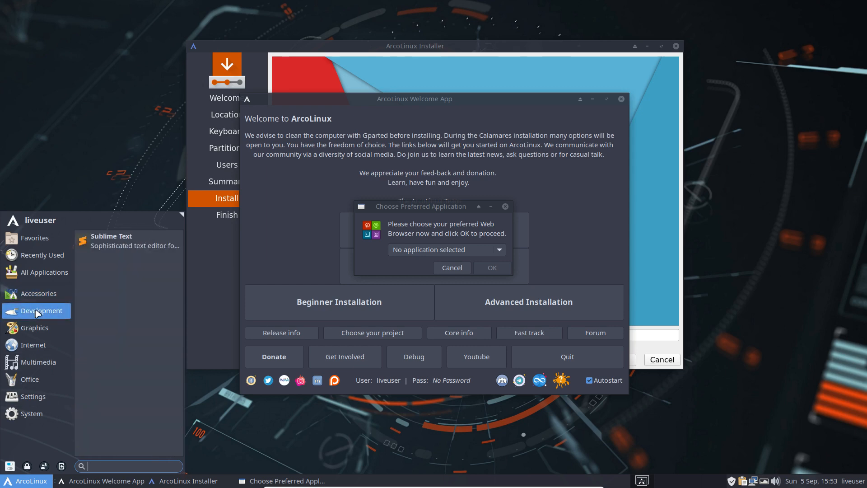
mouse_move(54, 308)
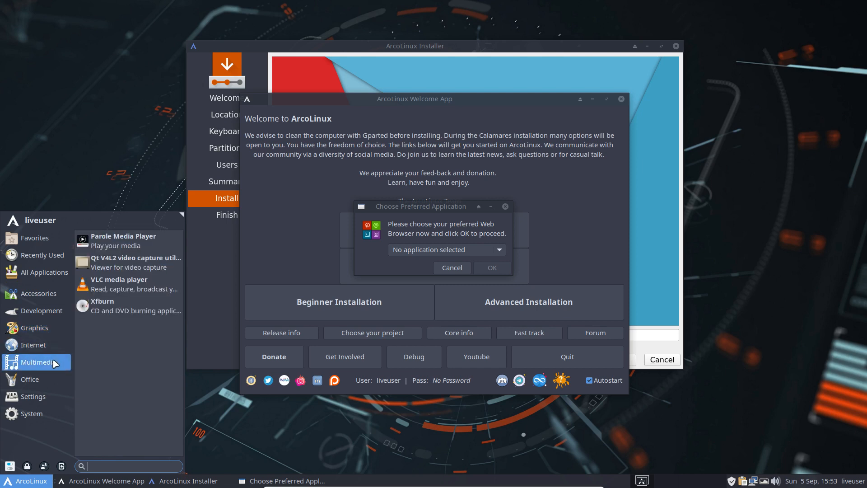
mouse_move(116, 284)
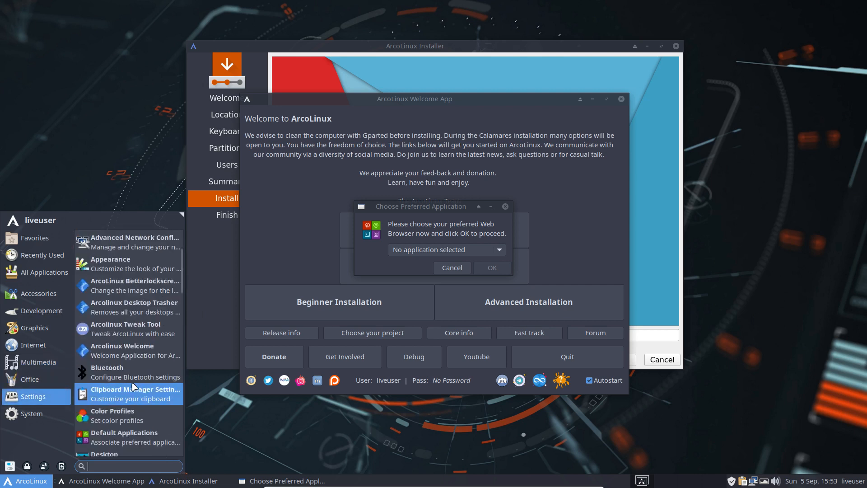
scroll("down", 3)
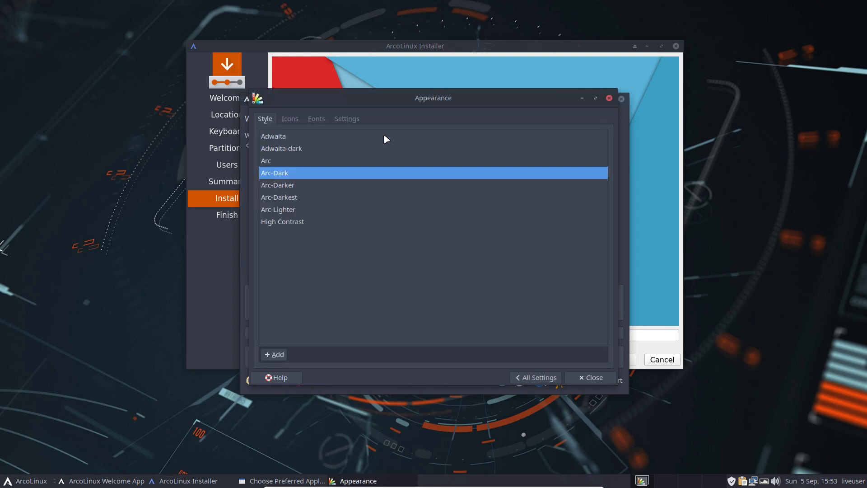
left_click(289, 119)
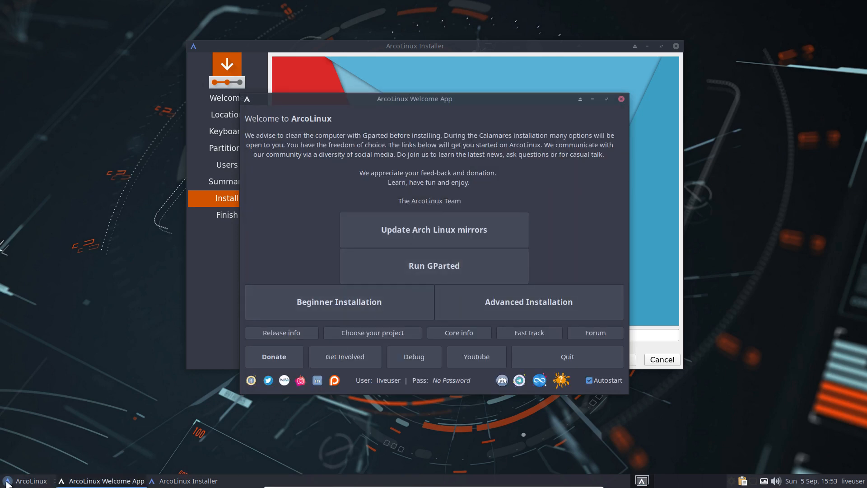
- Scroll through the Whisker Menu's Accessories, All Applications and Office lists, ending at Dictionary
left_click(7, 481)
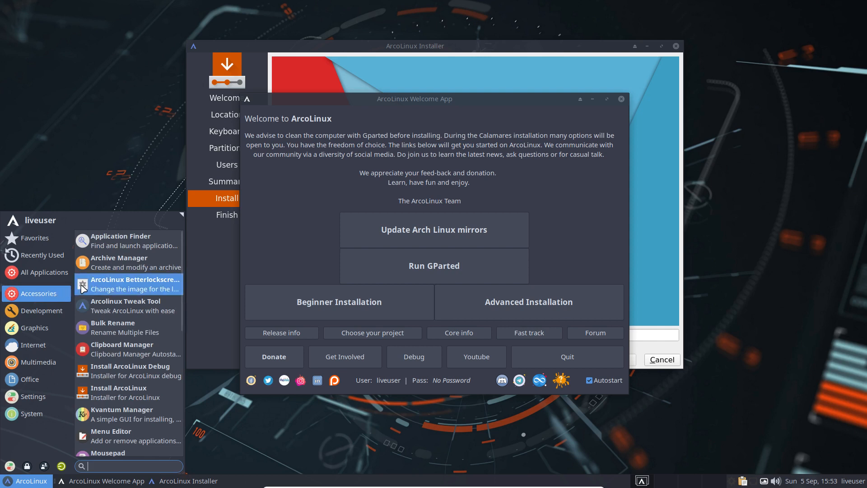
mouse_move(114, 287)
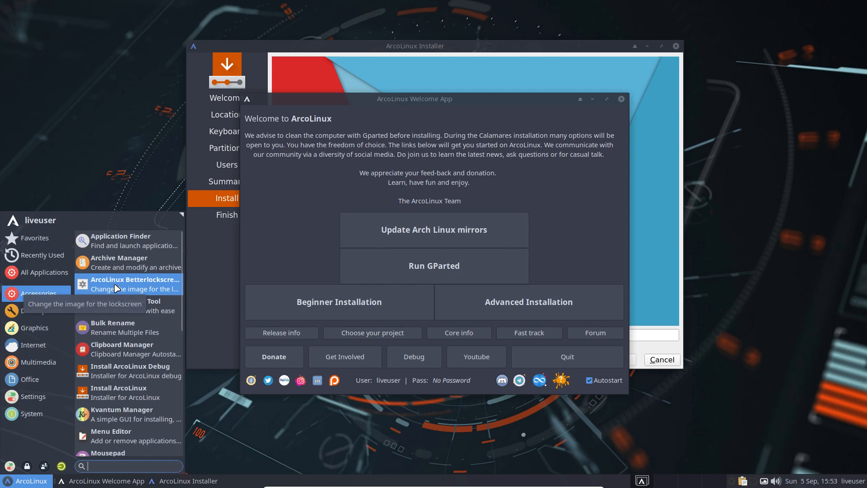
mouse_move(126, 340)
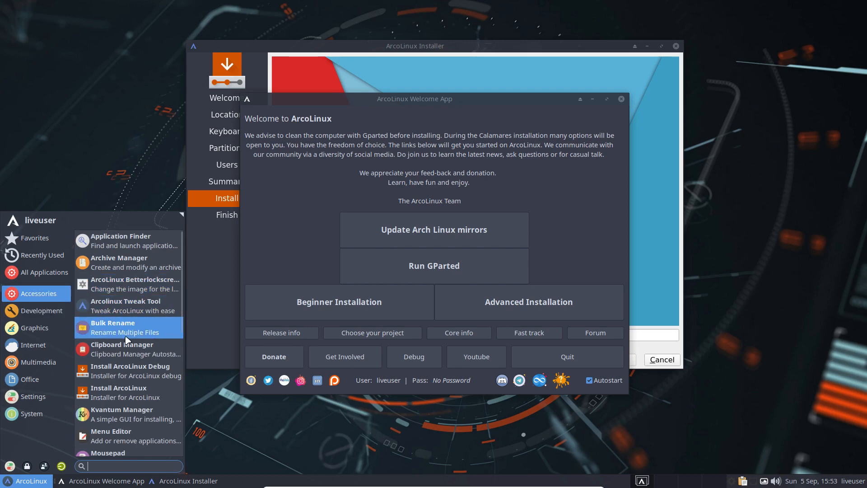
scroll("down", 3)
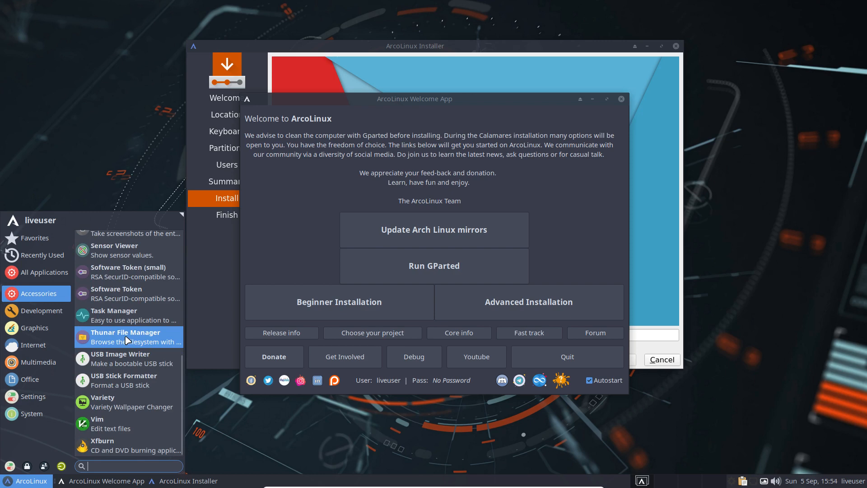
left_click(43, 272)
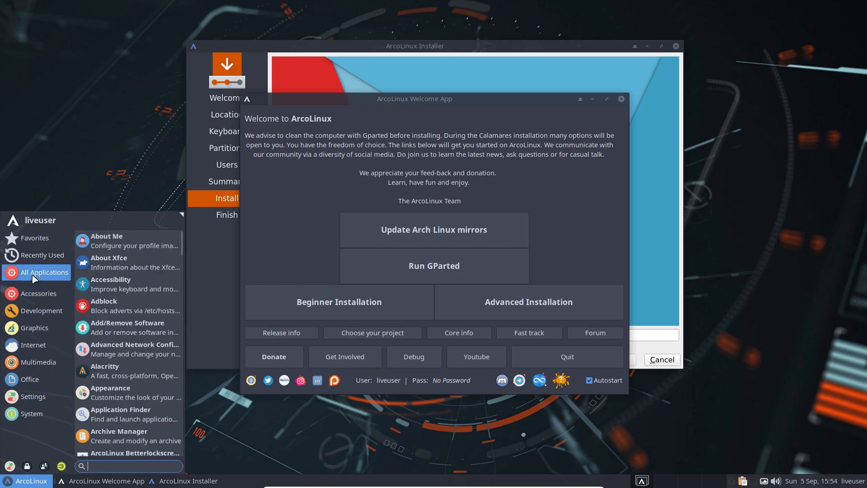
mouse_move(127, 306)
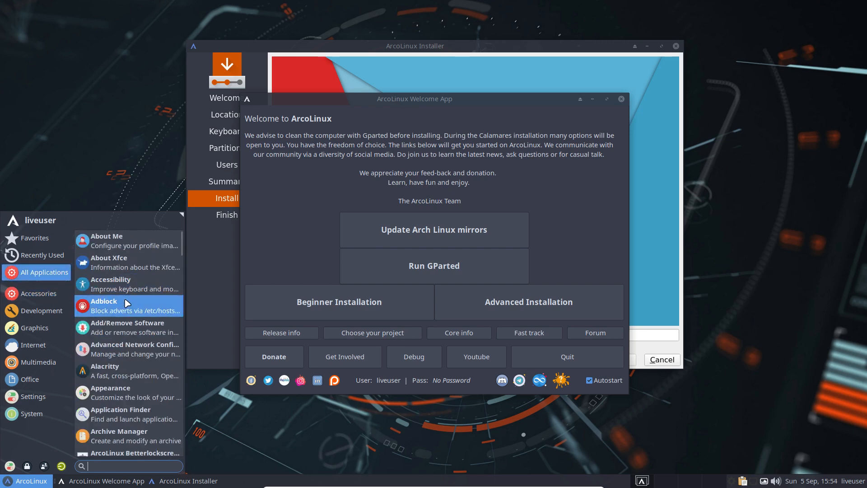
scroll("down", 3)
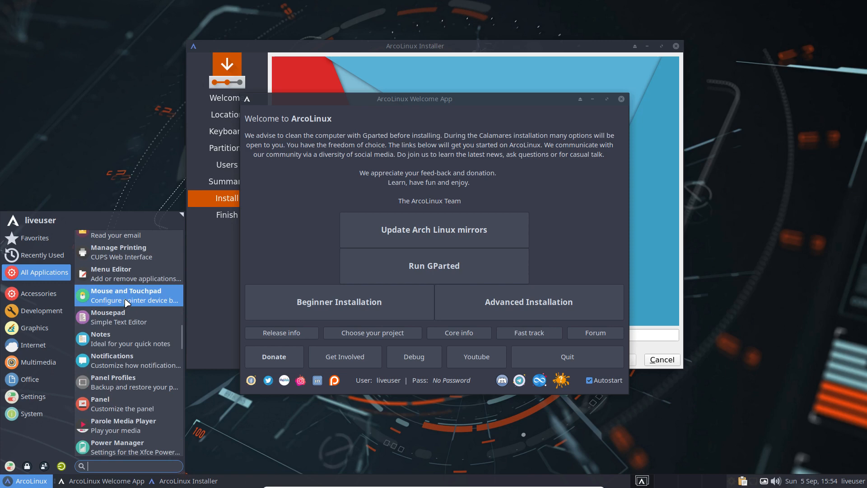
scroll("down", 3)
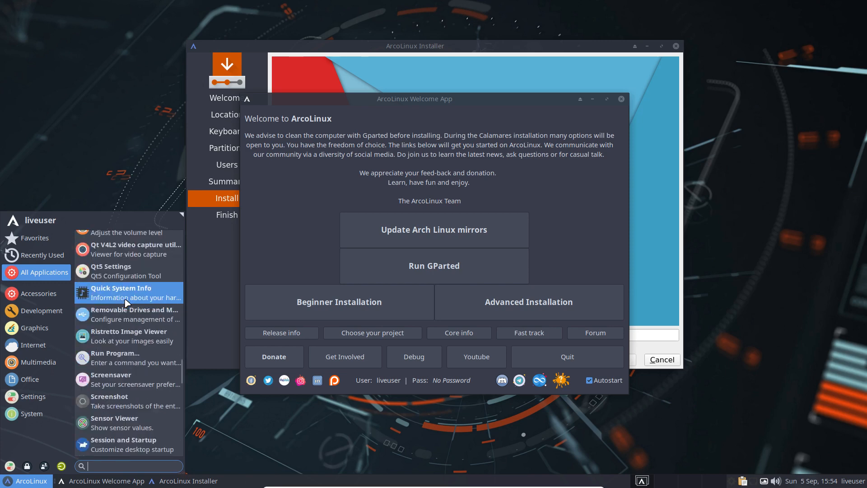
scroll("down", 3)
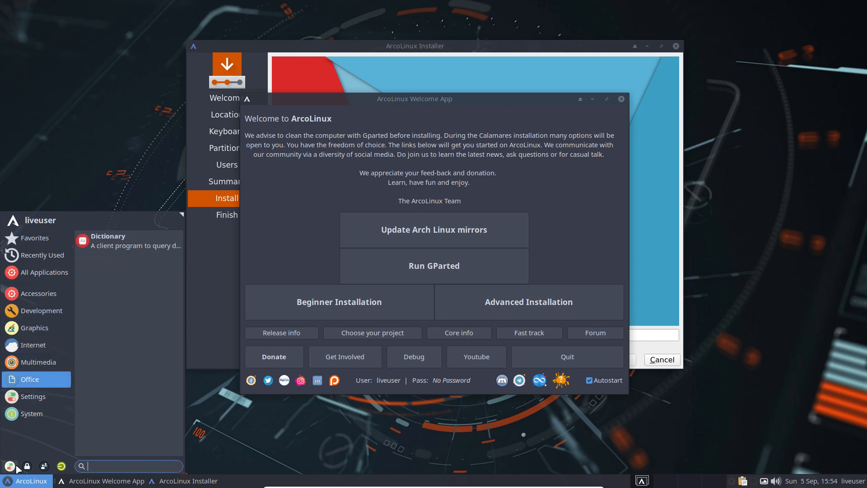
mouse_move(519, 103)
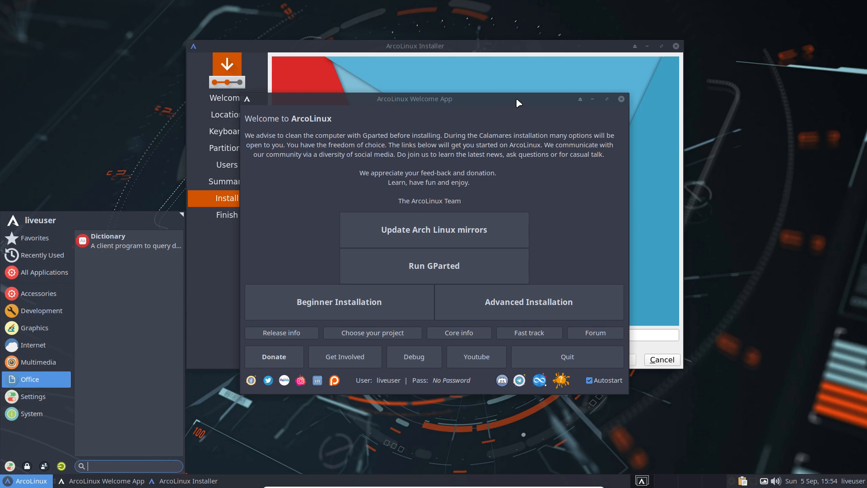
mouse_move(482, 52)
type("sudo pacman")
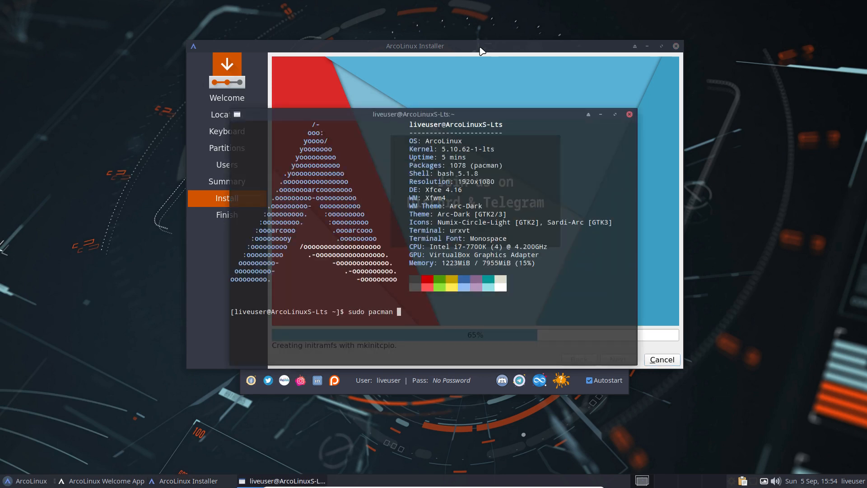
- Sync pacman databases and list arcolinux- packages with sudo pacman -S tab completion
type("-S arcol")
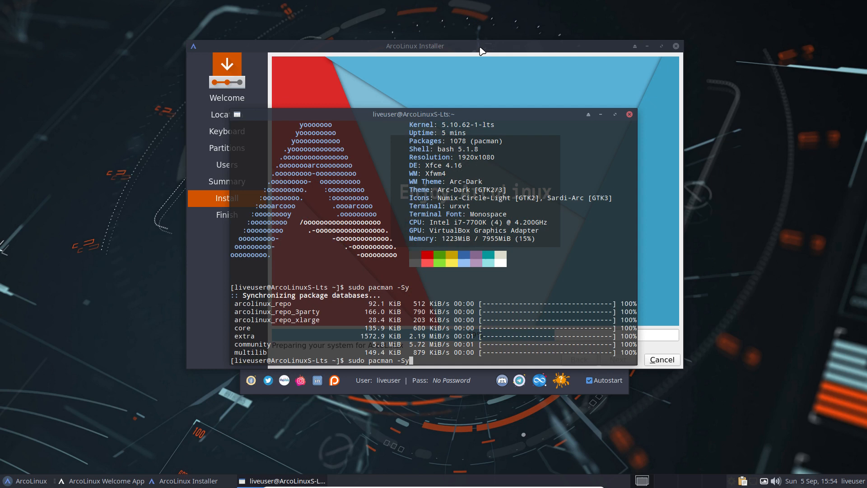
type("arcop")
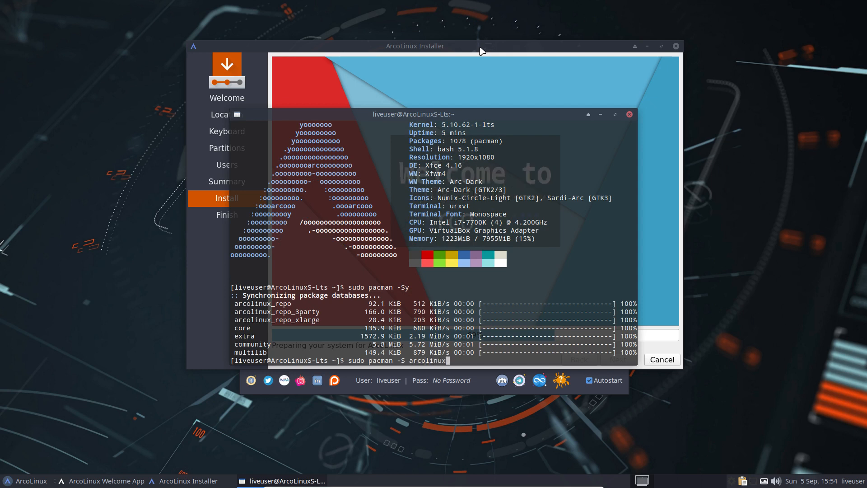
type("-")
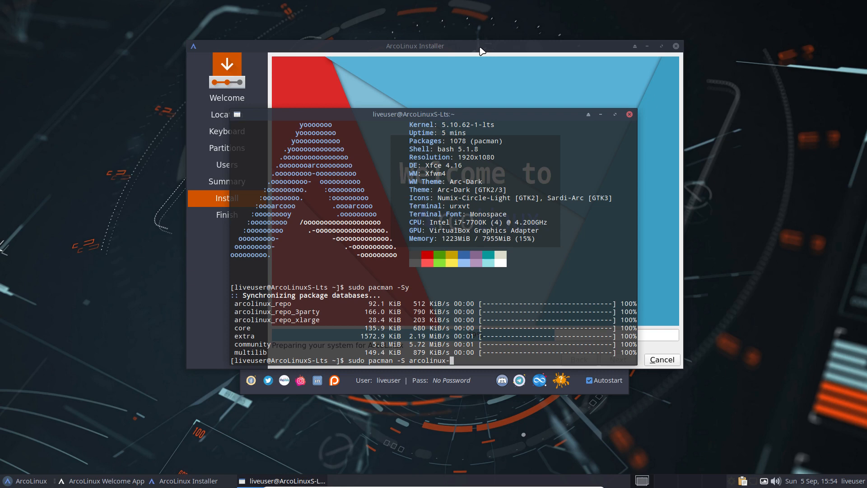
key("Tab")
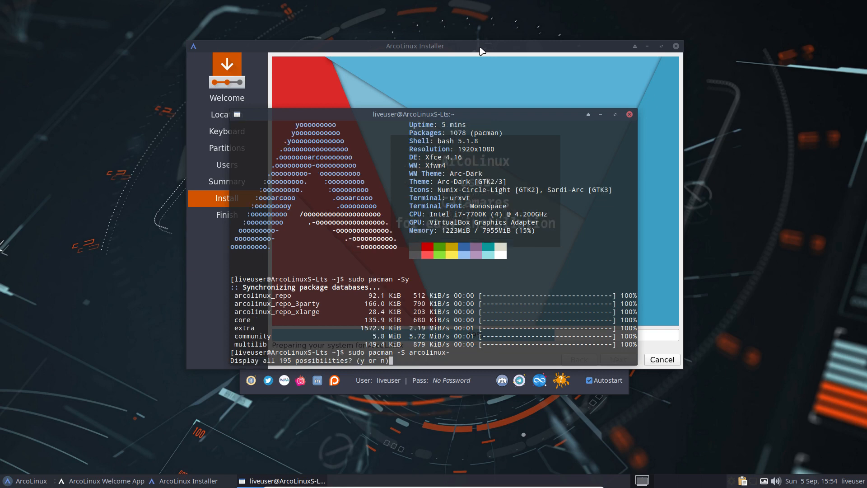
type("y")
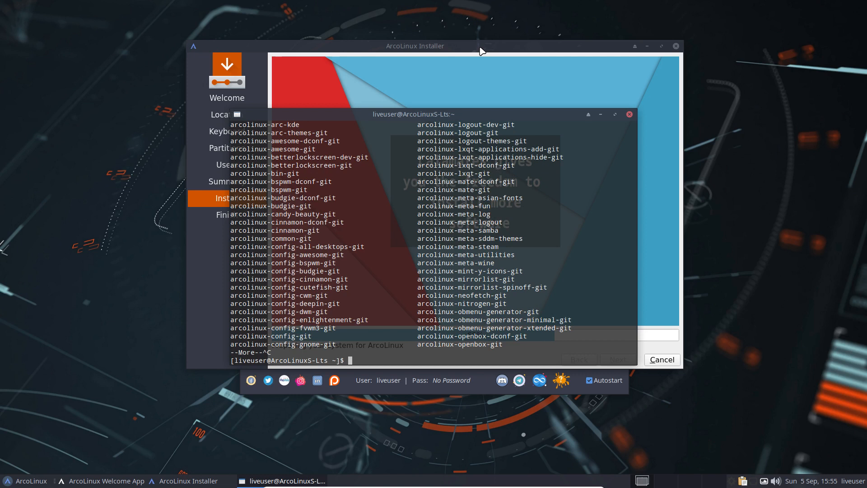
type("sudo pacman -S")
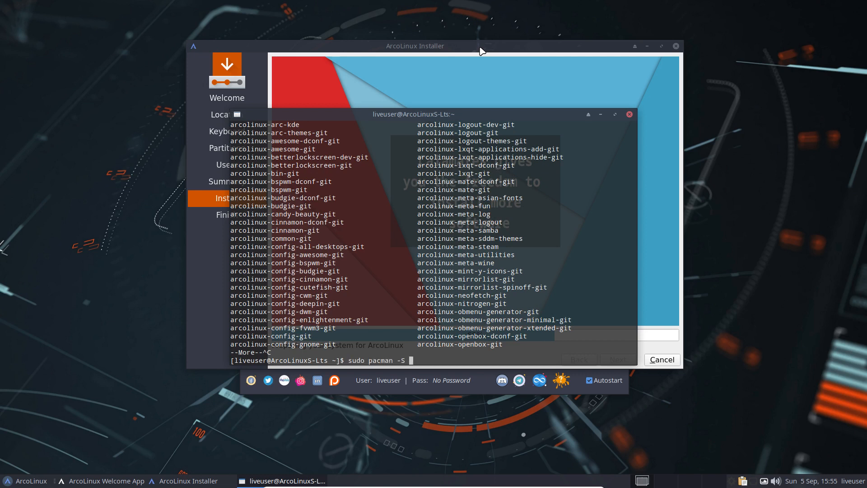
type("arcolinux")
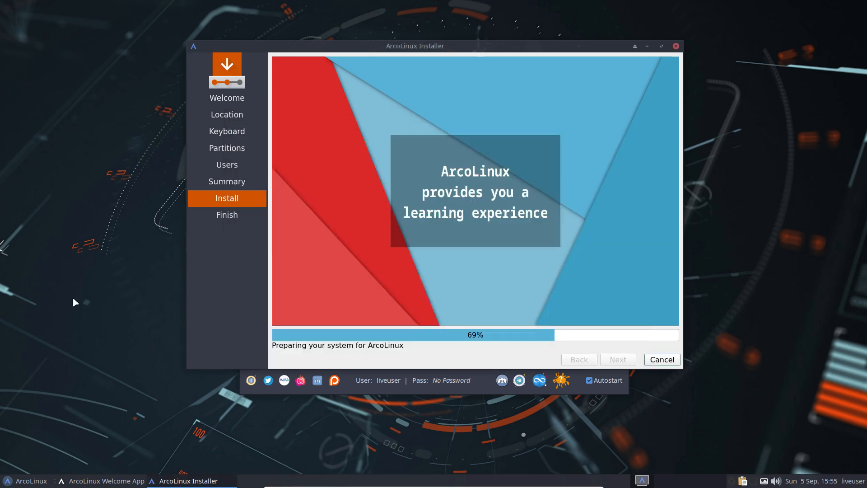
- Open the applications menu and the appearance settings while the installer runs
left_click(27, 480)
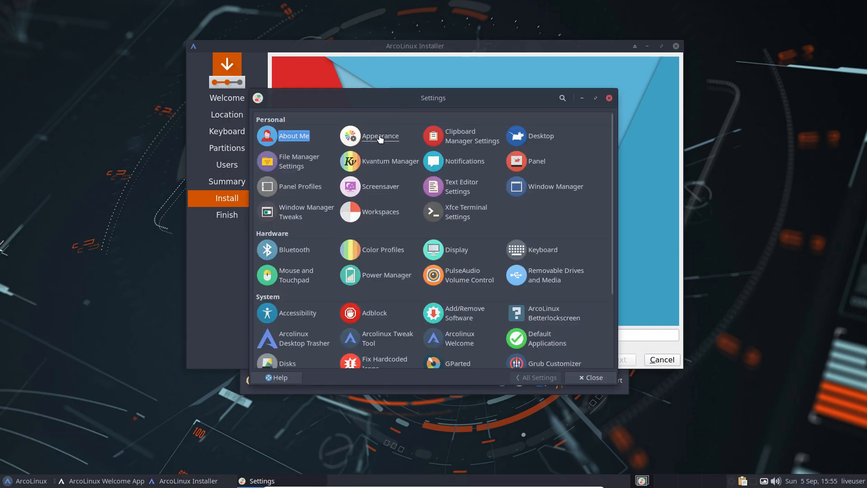
left_click(379, 135)
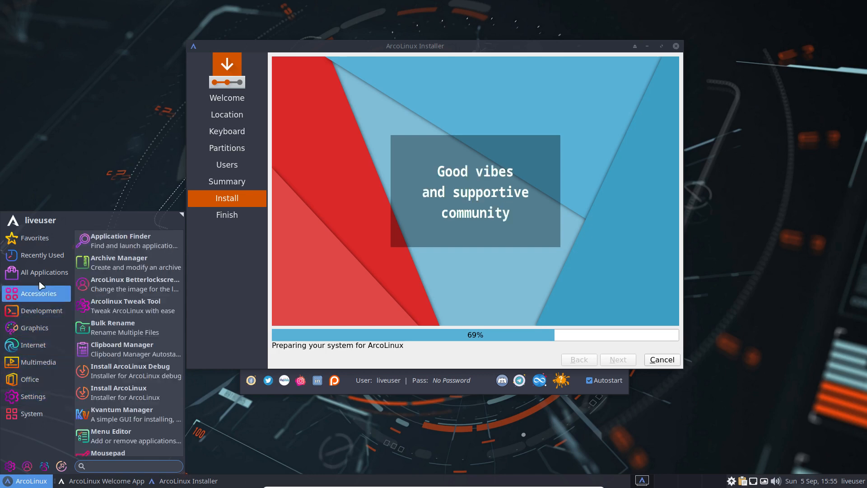
left_click(40, 271)
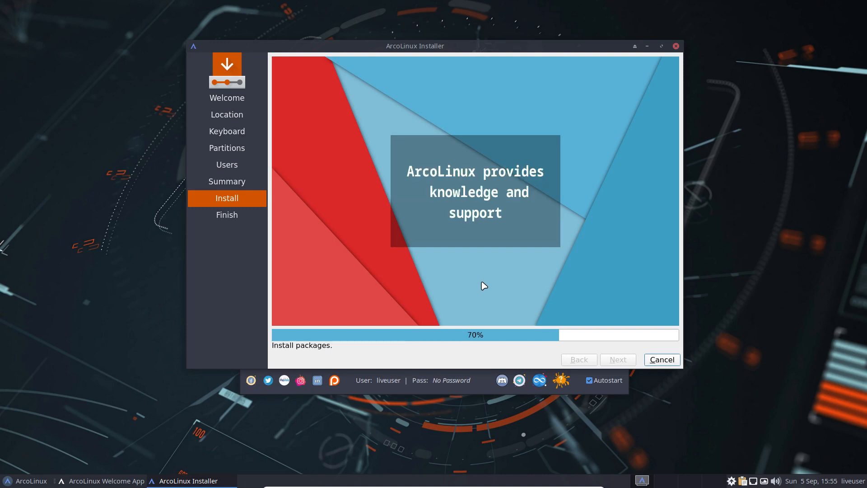
mouse_move(580, 270)
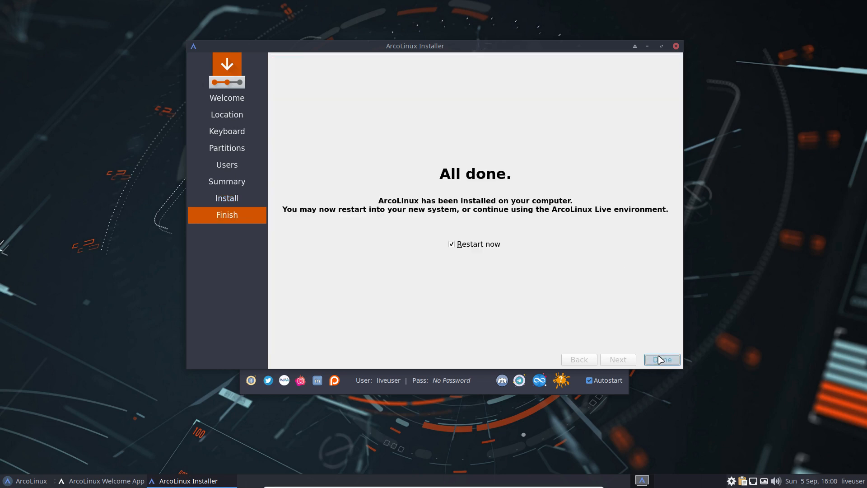
- Restart, boot the installed OS from disk, and confirm the xfce.desktop session in urxvt
left_click(662, 359)
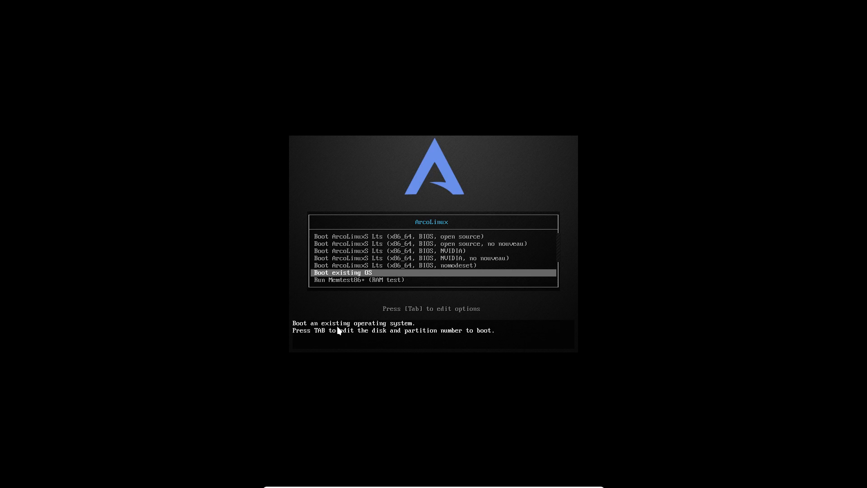
key("enter")
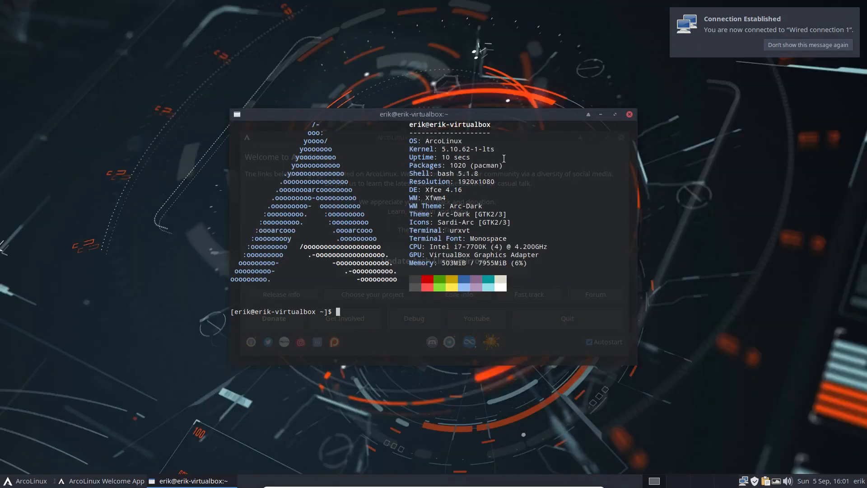
type("xd")
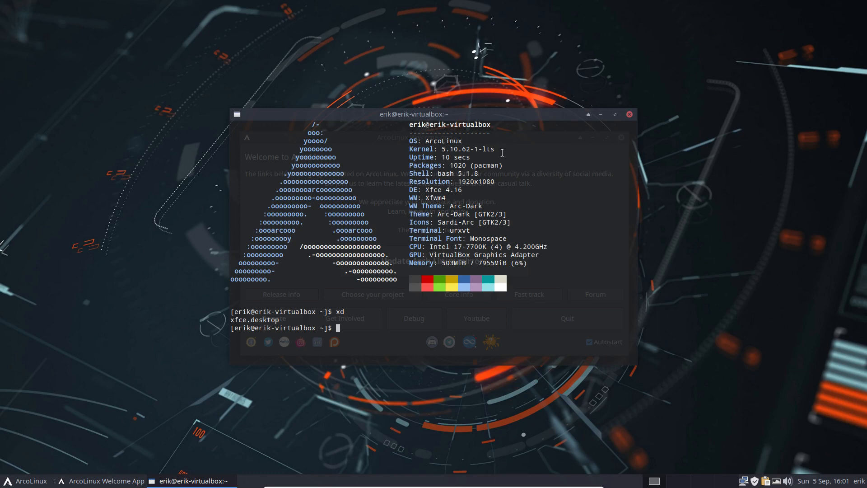
mouse_move(543, 173)
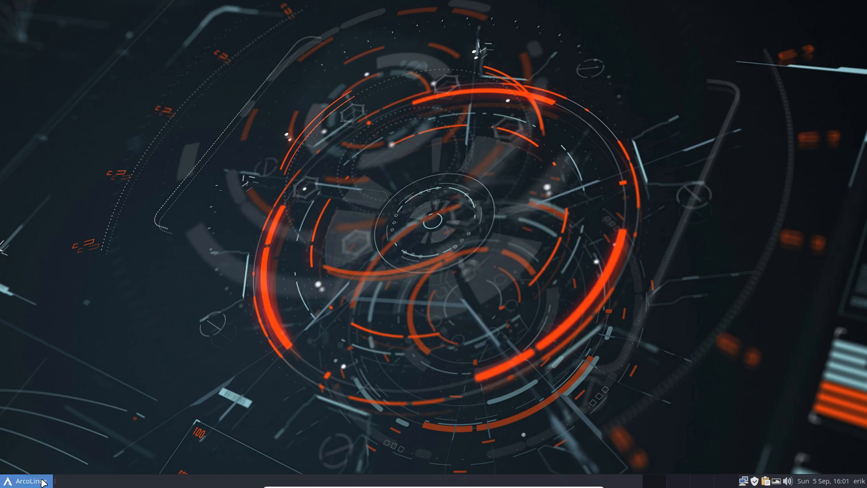
- Open Appearance settings and apply the Arc-Darker style
left_click(30, 480)
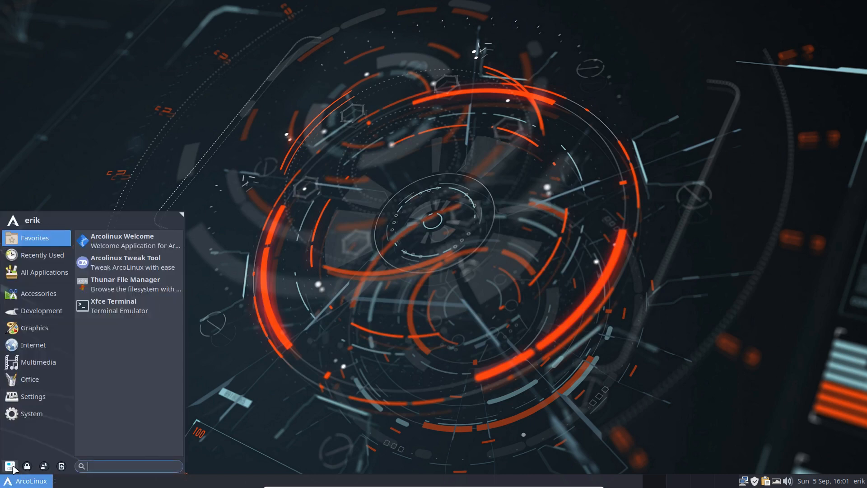
left_click(33, 396)
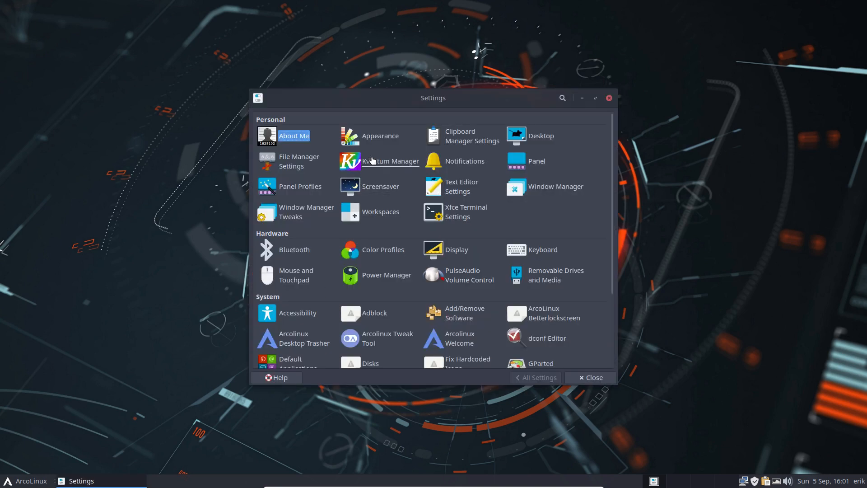
left_click(380, 135)
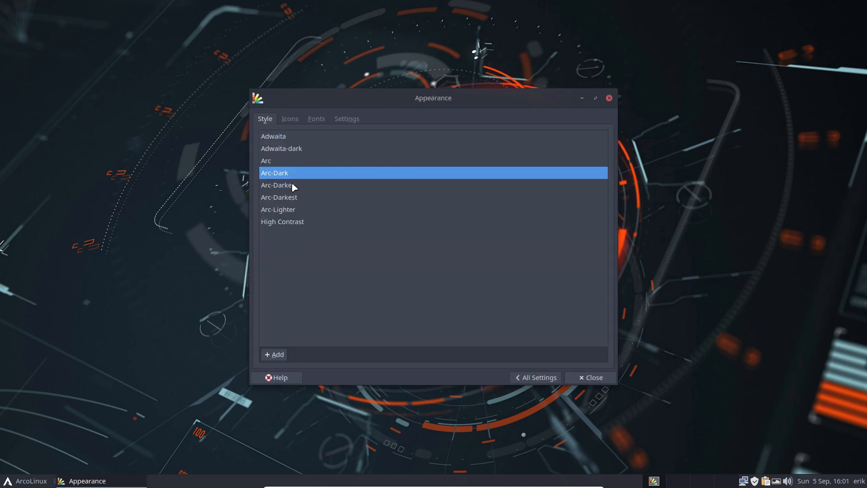
left_click(277, 184)
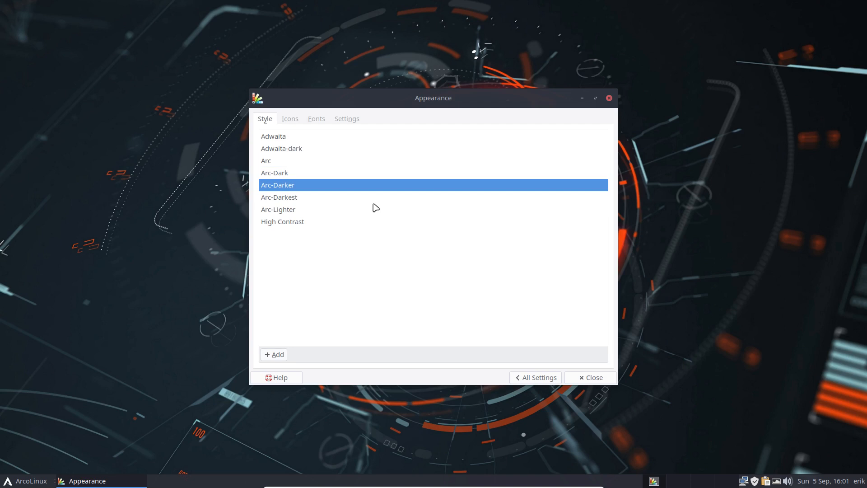
- Review icon themes and default font settings, then browse Multimedia in the applications menu
left_click(289, 119)
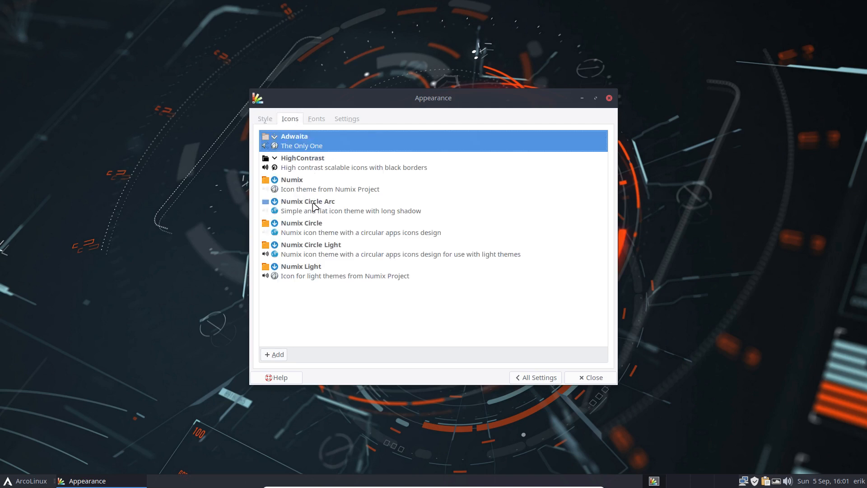
left_click(315, 119)
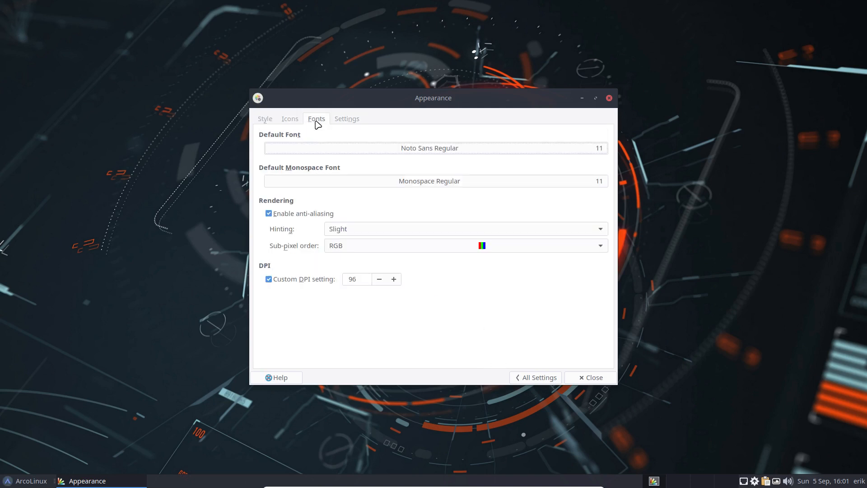
left_click(433, 147)
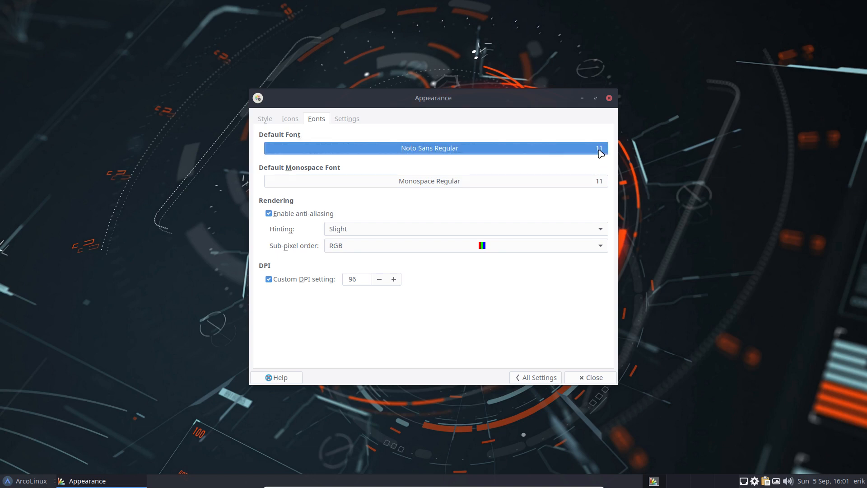
left_click(429, 147)
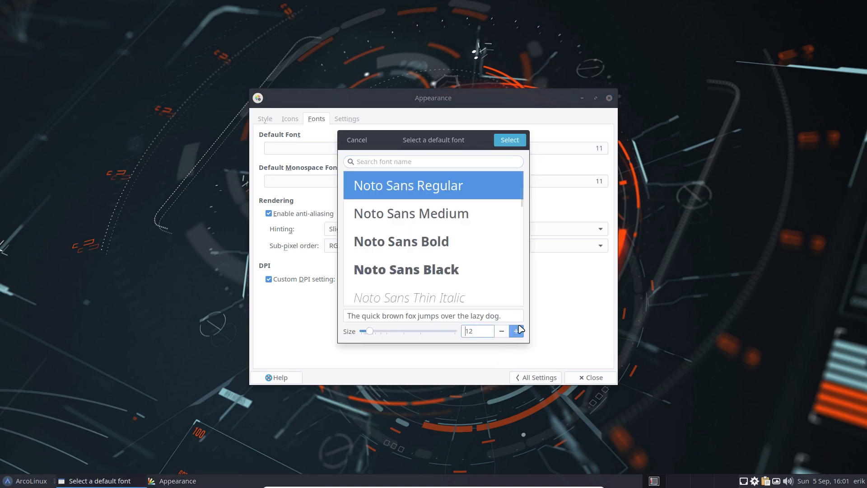
left_click(406, 269)
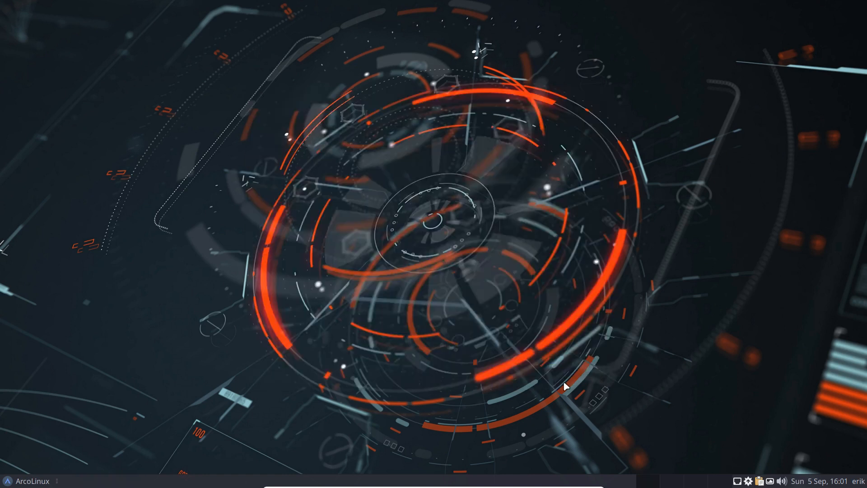
left_click(28, 481)
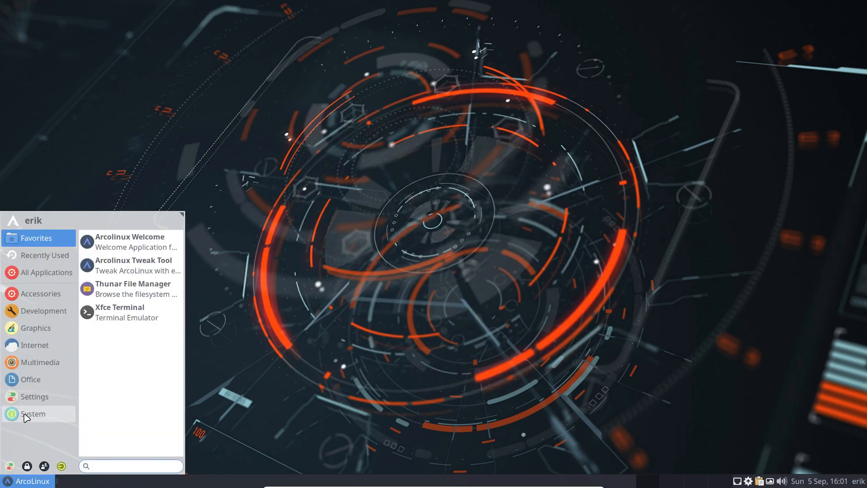
left_click(40, 362)
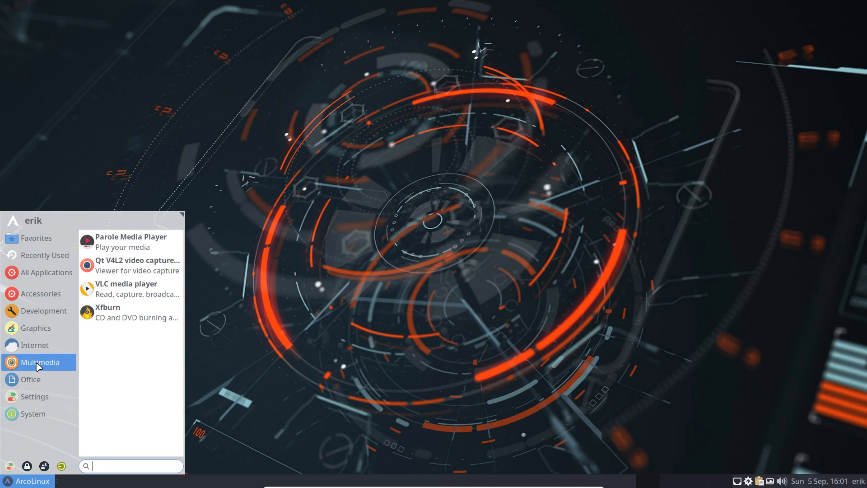
mouse_move(131, 288)
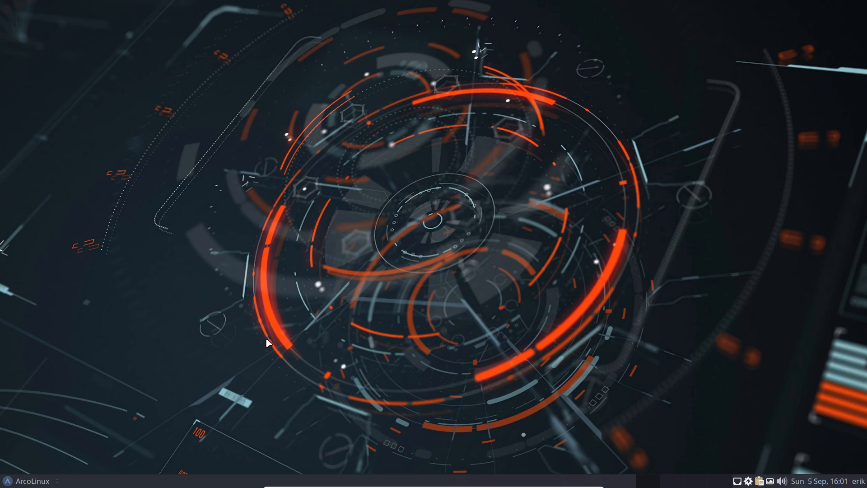
- Install the arcolinux-candy-beauty-git icon theme package with pacman in a terminal
left_click(27, 481)
type("sudo pacman -S a")
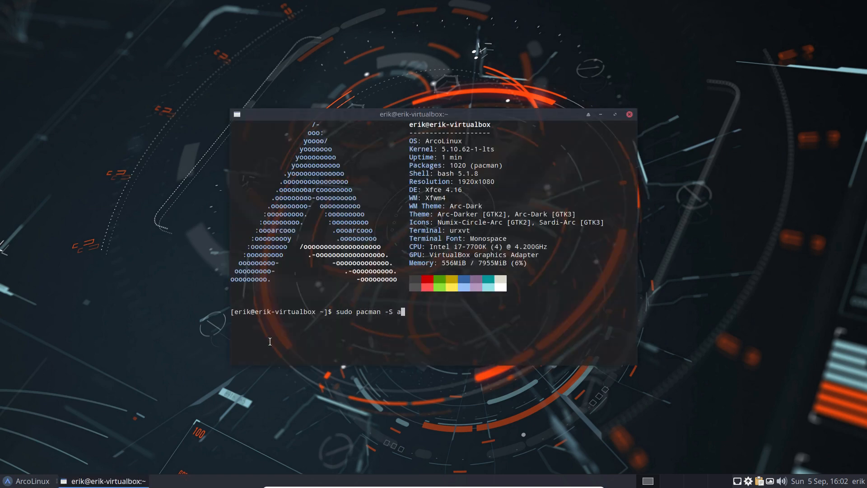
type("rcolinux-c")
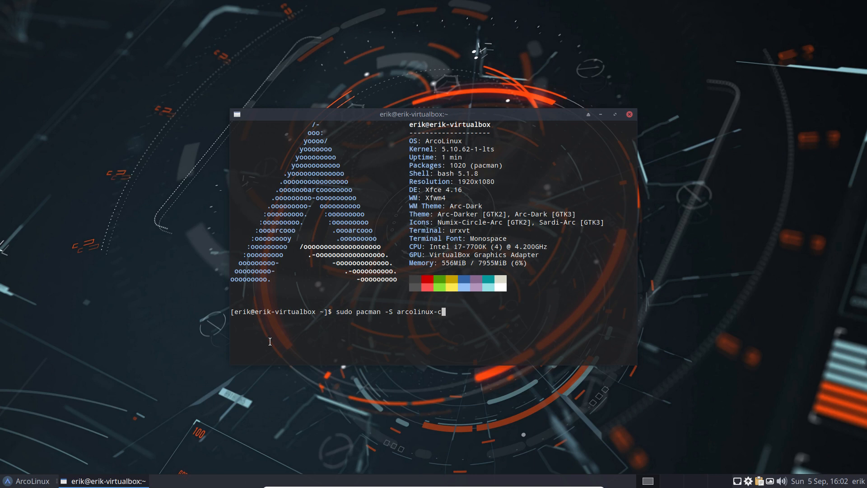
type("andy-beauty-git")
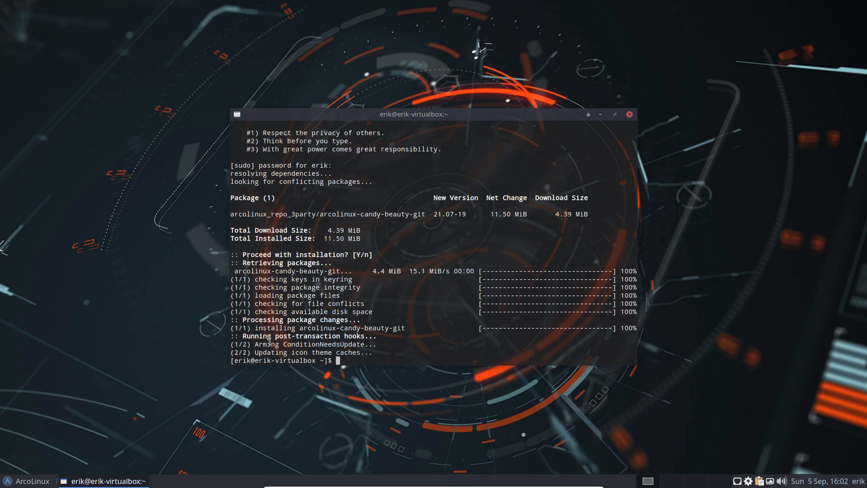
- Review the Appearance settings, then open a terminal to check system info
left_click(628, 114)
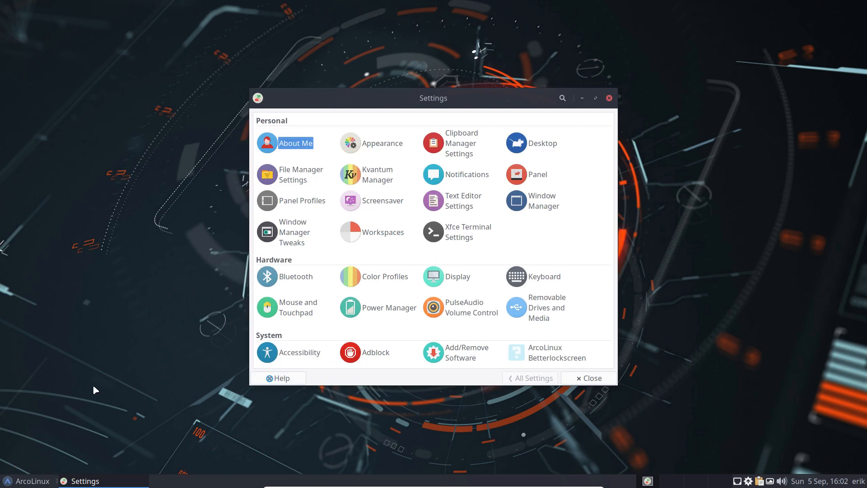
left_click(381, 143)
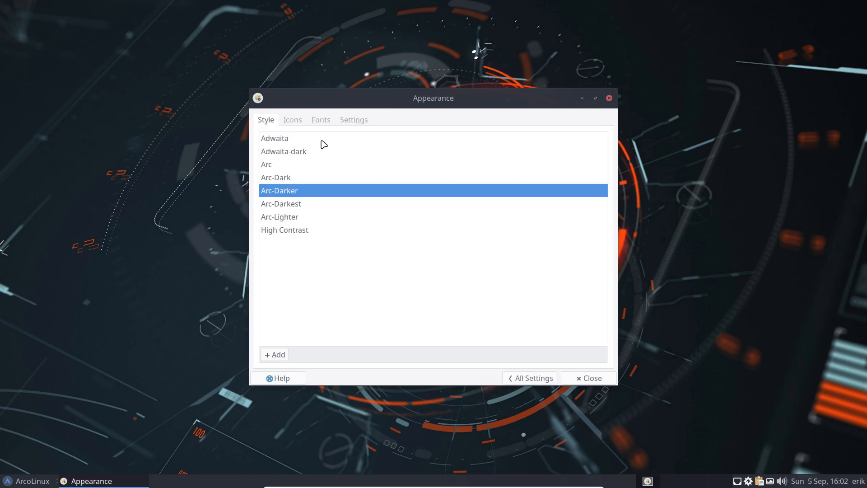
left_click(292, 120)
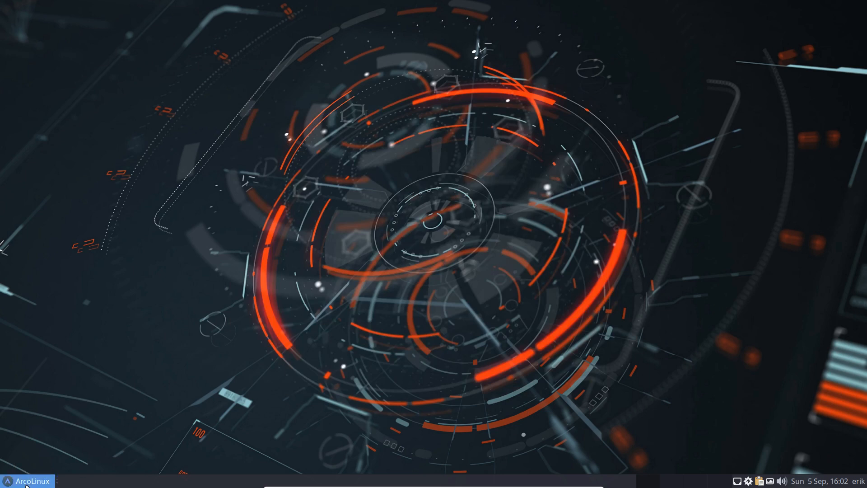
left_click(26, 480)
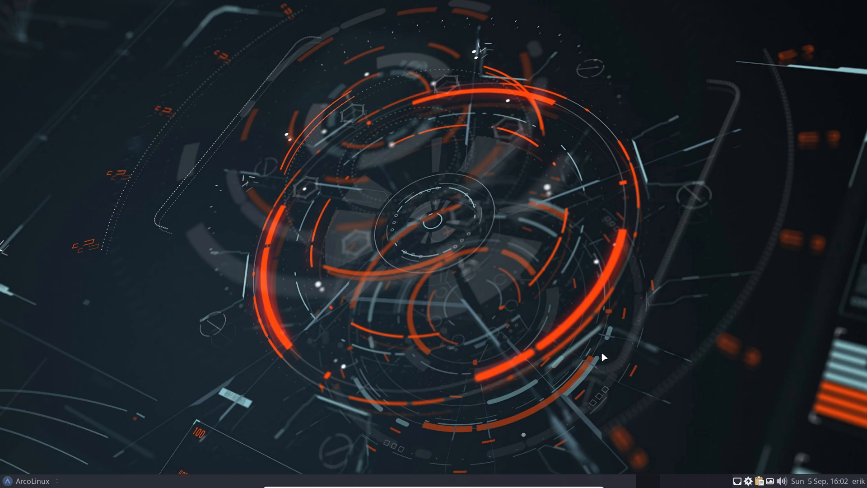
mouse_move(458, 259)
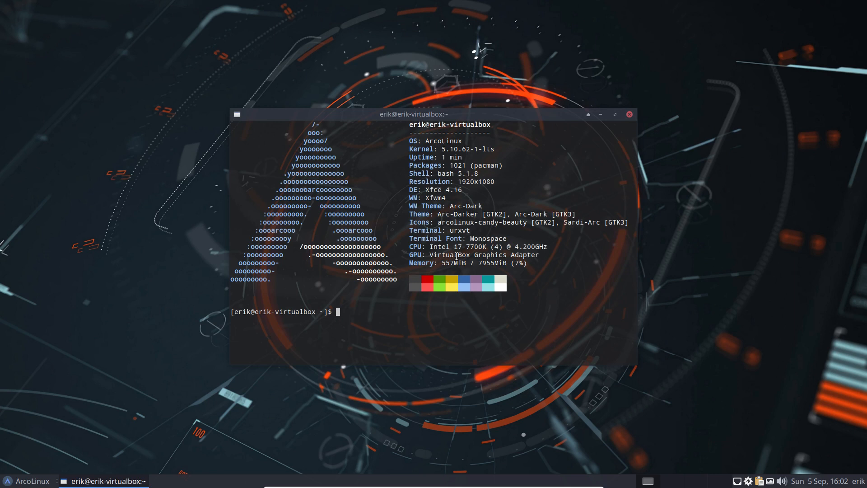
mouse_move(457, 254)
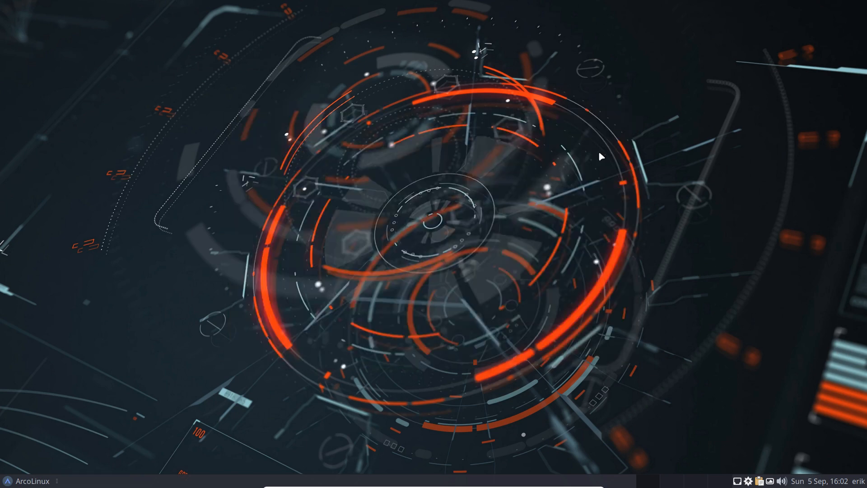
mouse_move(508, 184)
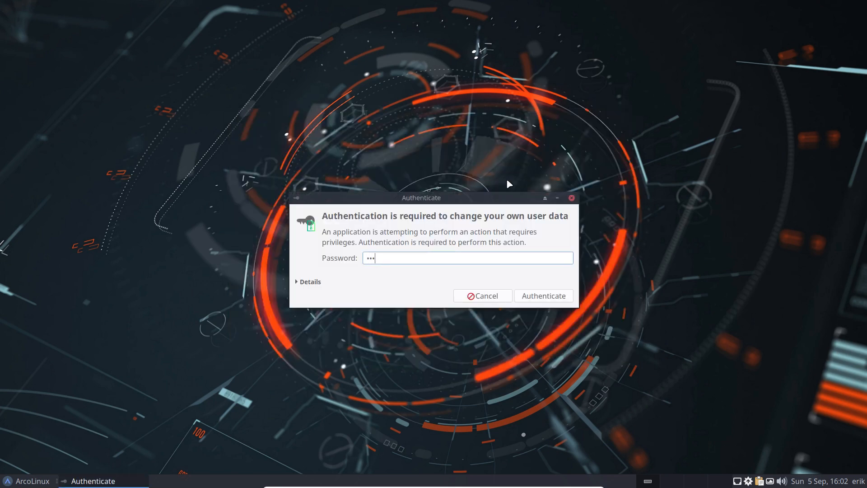
- Authenticate ArcoLinux Tweak Tool, install cutefish-xsession from Desktop, and log out of Xfce
left_click(542, 296)
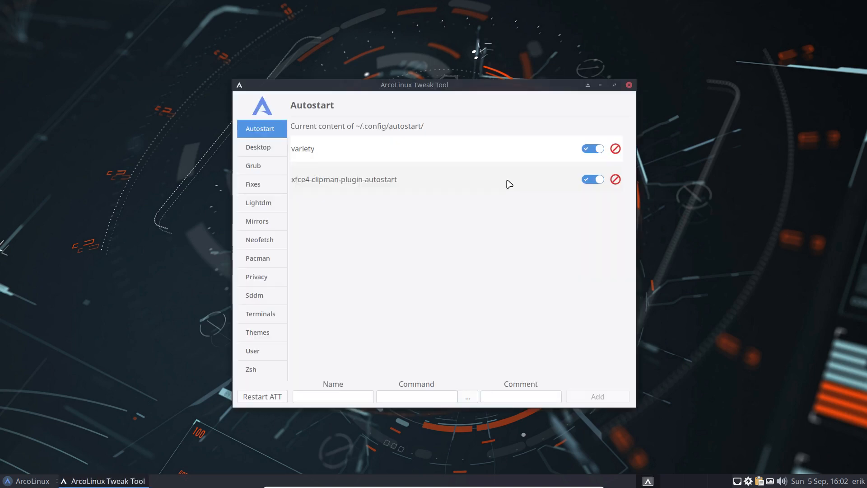
left_click(258, 147)
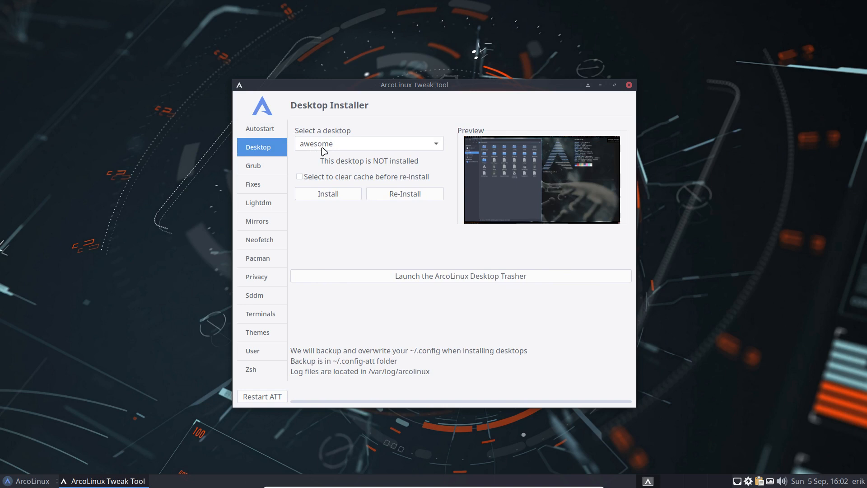
left_click(367, 143)
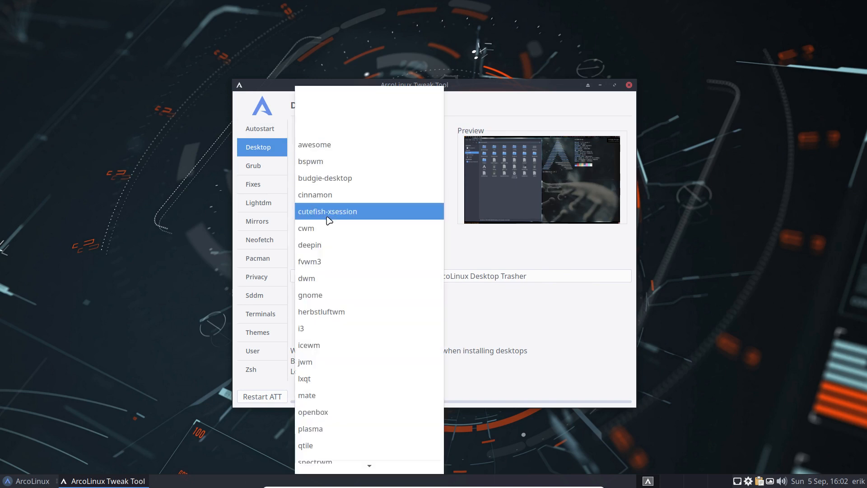
left_click(327, 211)
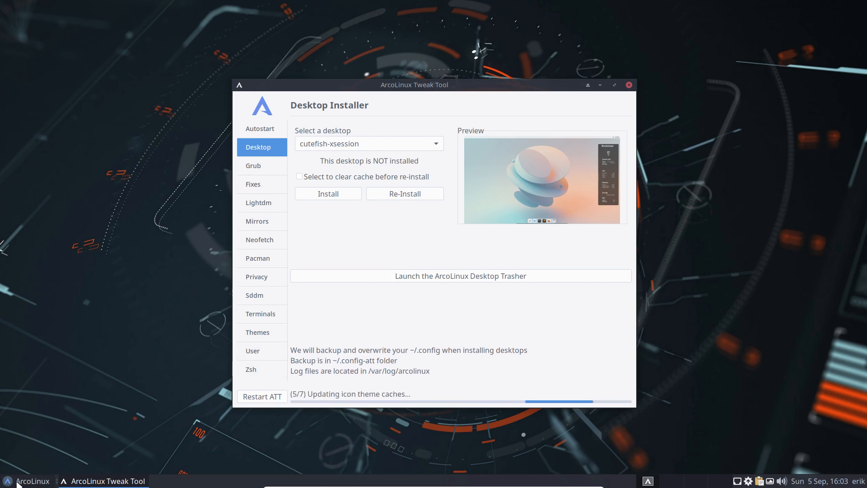
left_click(27, 481)
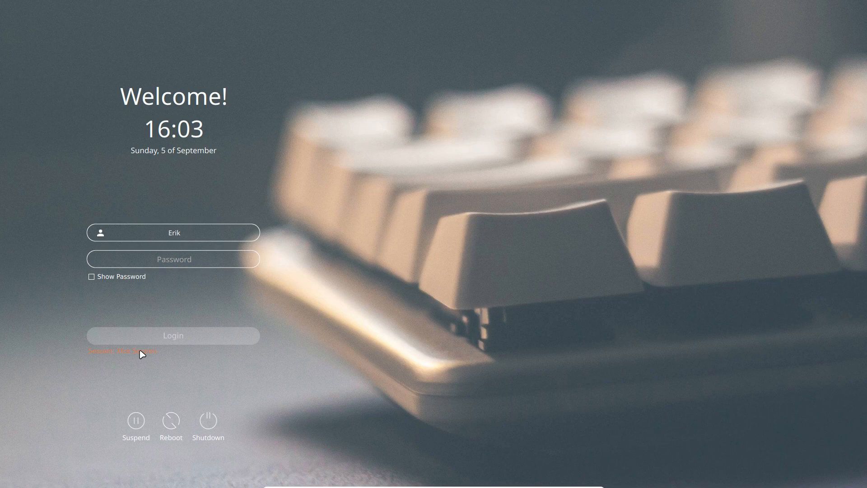
- Log in with the Cutefish Desktop session and open a terminal from the dock
left_click(121, 350)
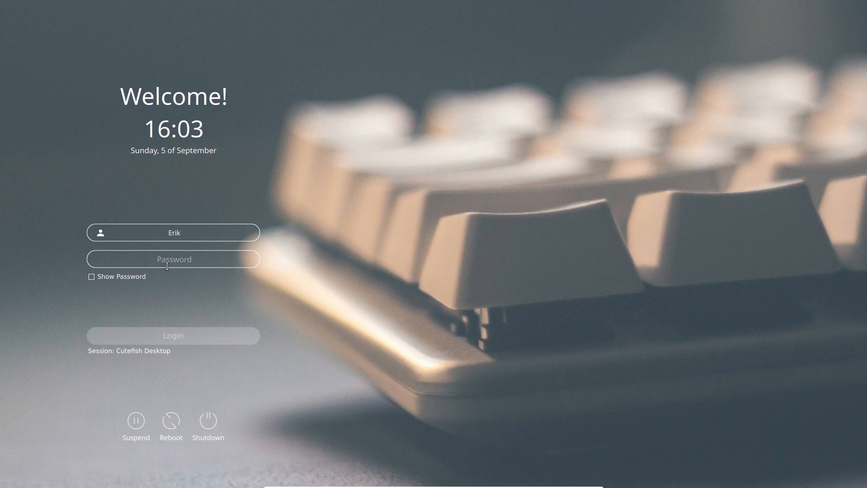
left_click(172, 335)
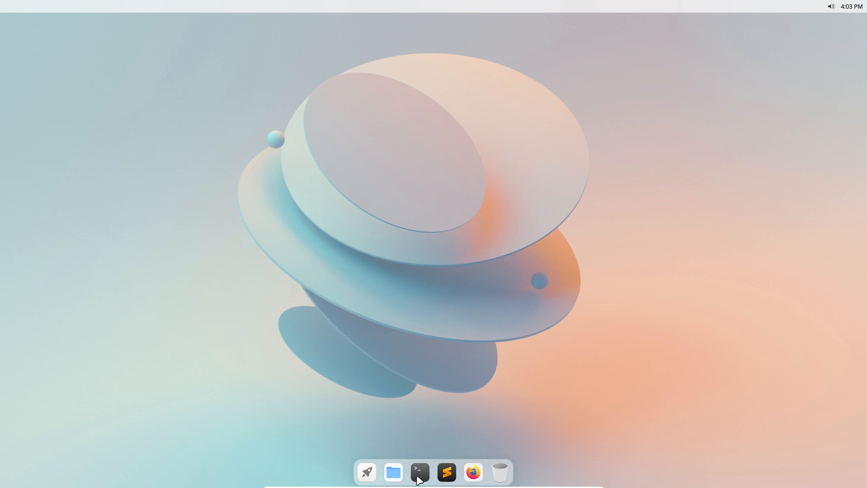
left_click(420, 471)
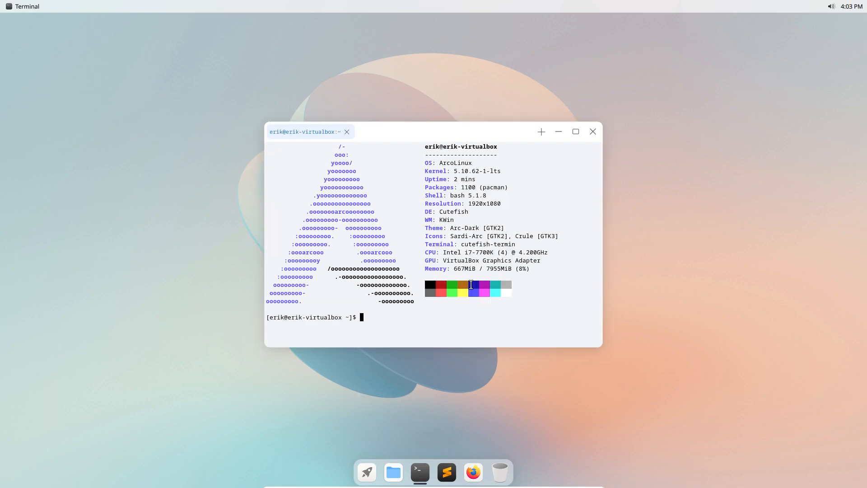